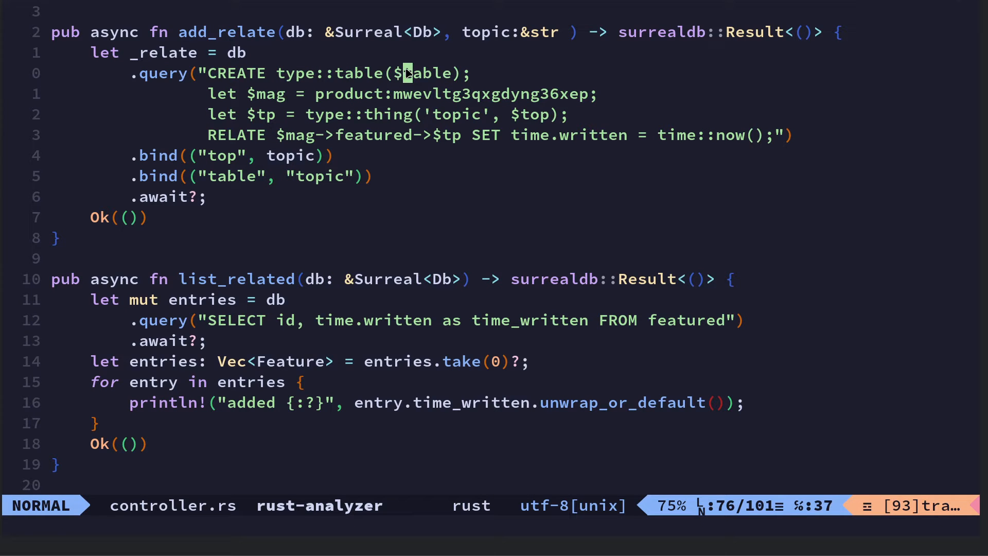
# Highlight the $table, $mag, $tp and 'topic' parts of the query in controller.rs
pyautogui.press('v')
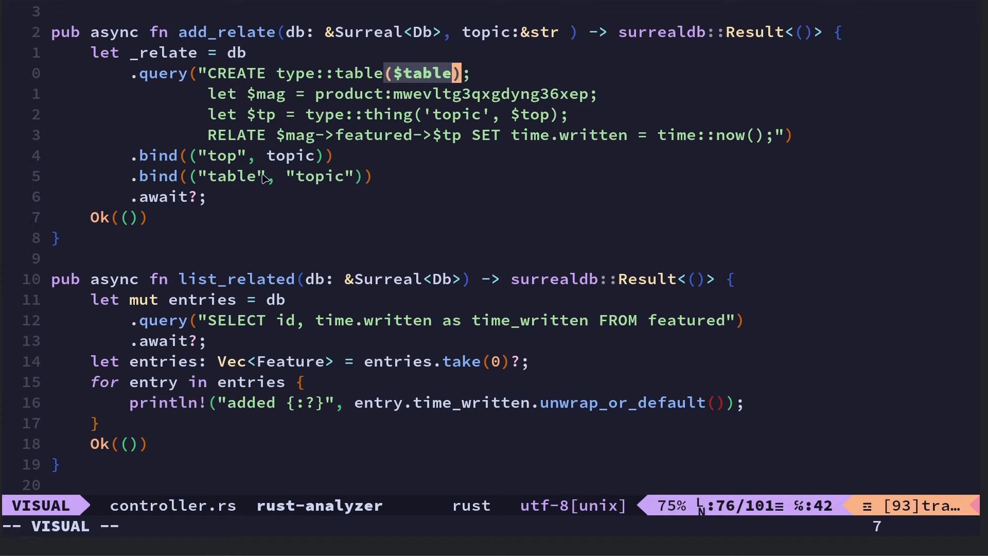
pyautogui.moveTo(196, 185)
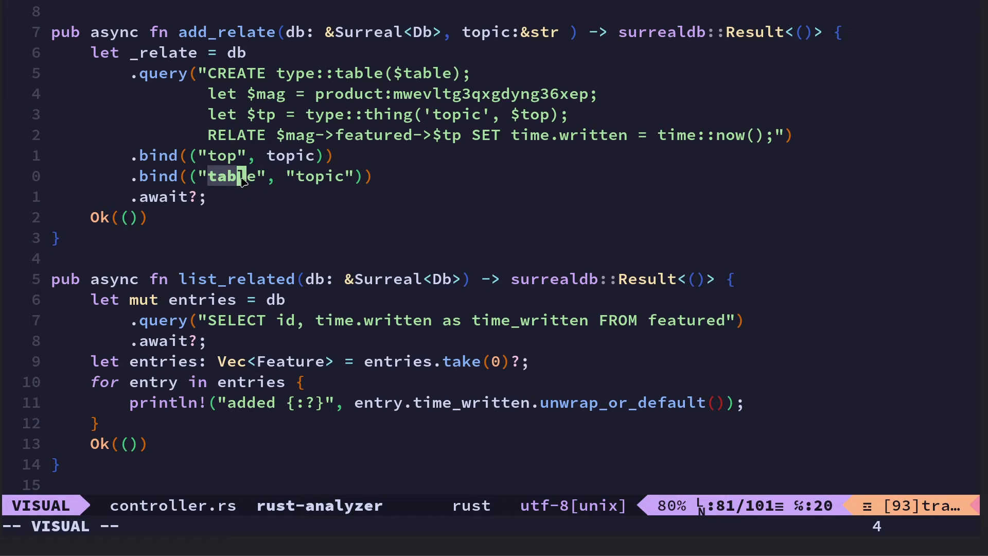
pyautogui.press('l')
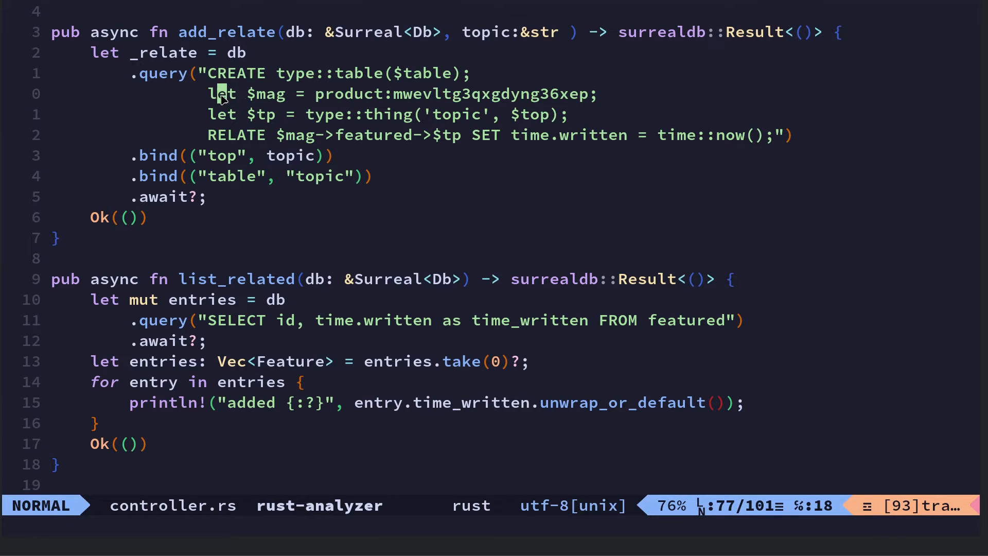
pyautogui.press('v')
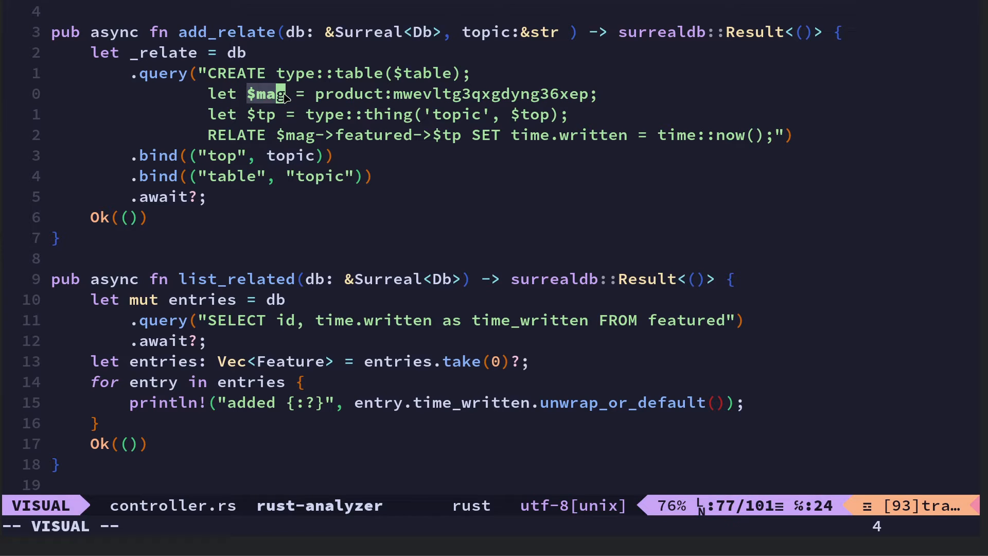
pyautogui.moveTo(320, 99)
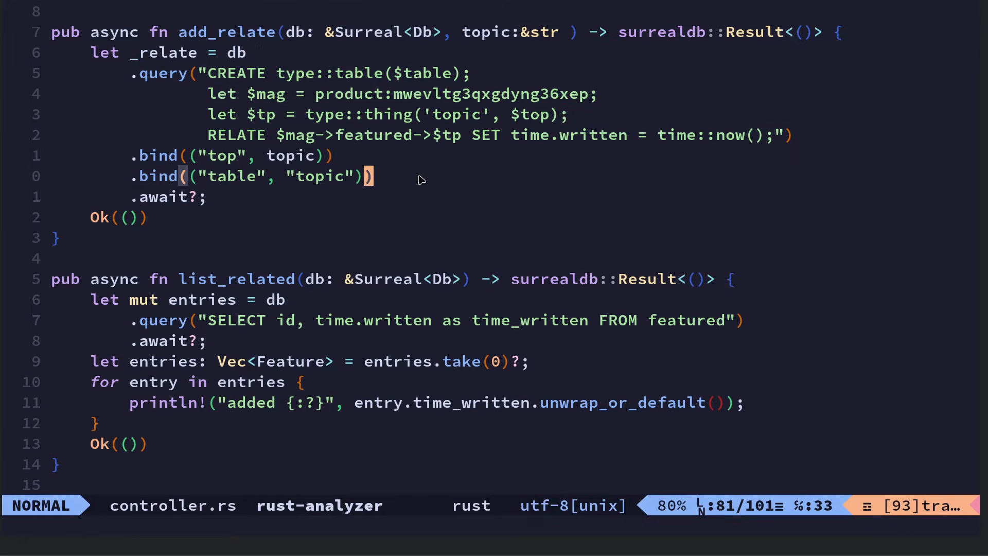
pyautogui.moveTo(213, 121)
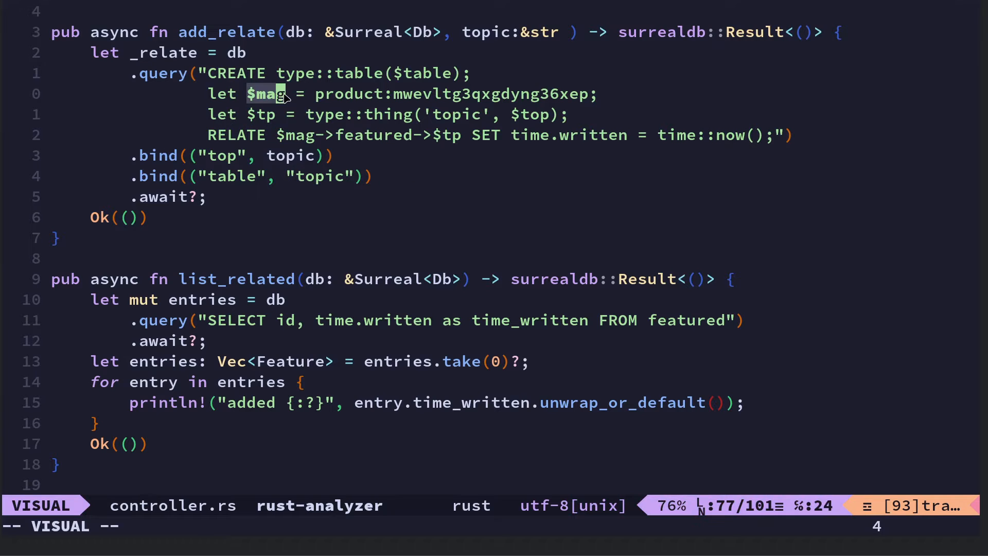
pyautogui.moveTo(359, 95)
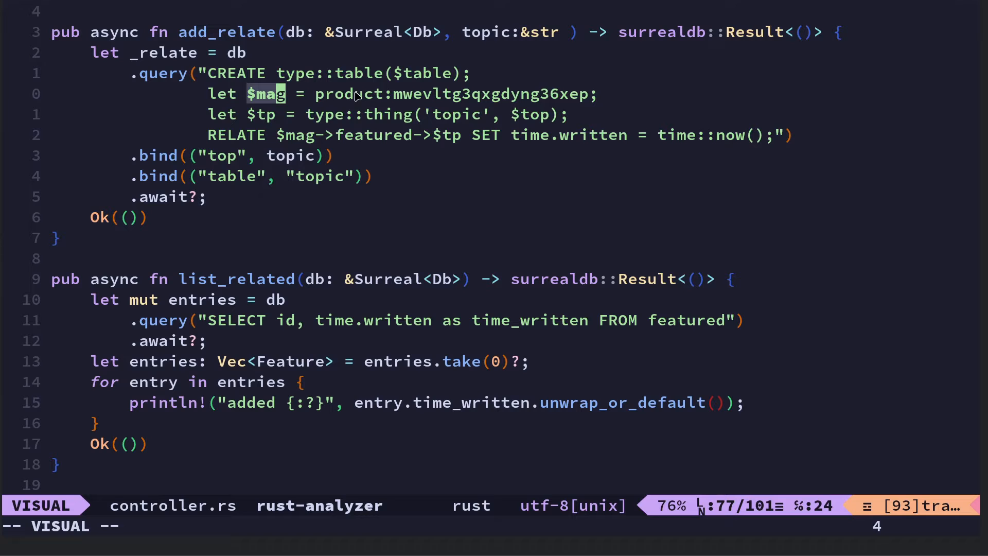
pyautogui.moveTo(326, 185)
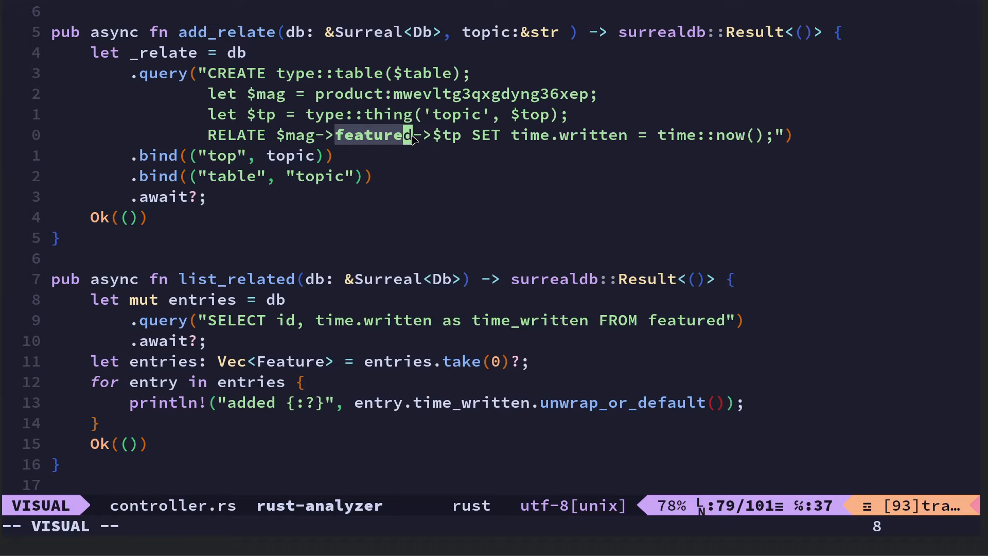
pyautogui.press('Escape')
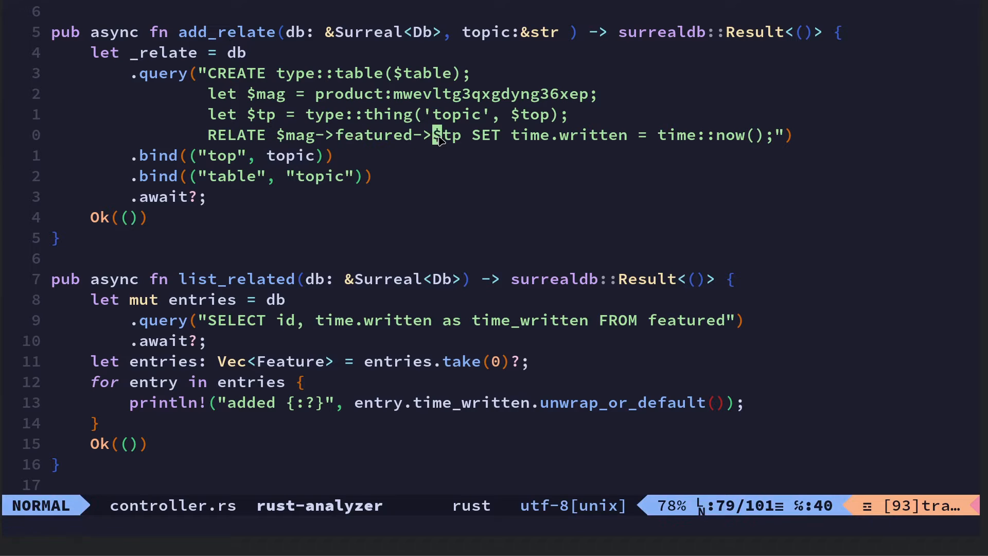
pyautogui.press('v')
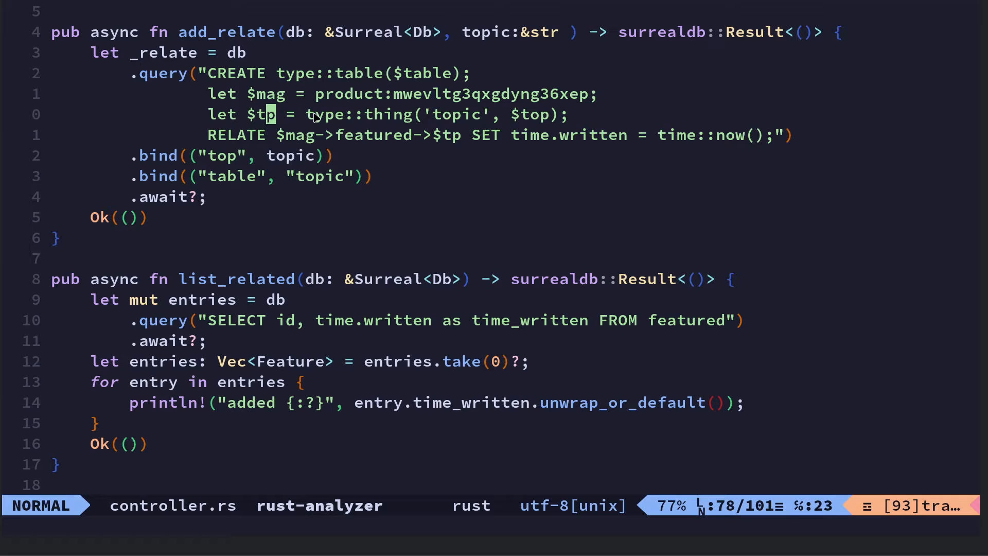
pyautogui.moveTo(308, 115)
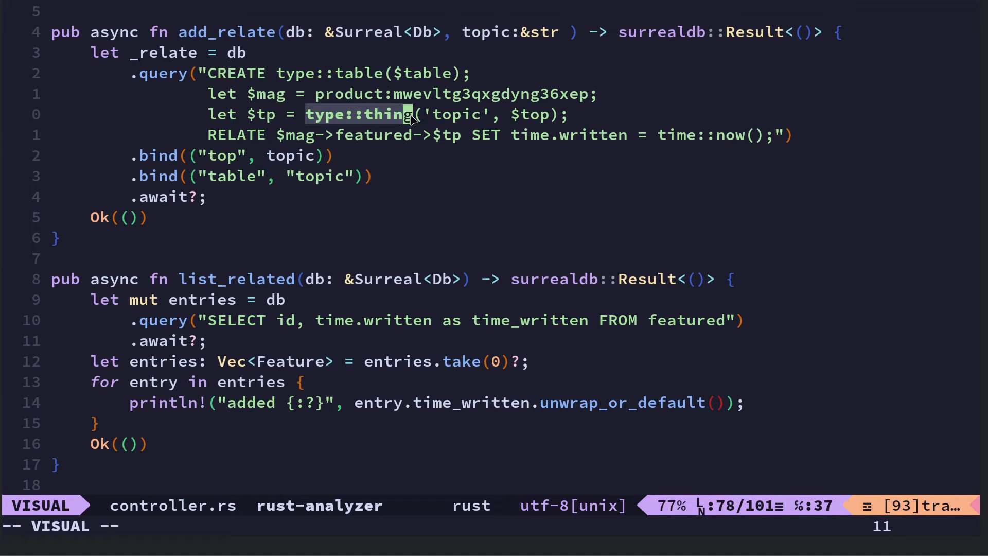
pyautogui.press('Escape')
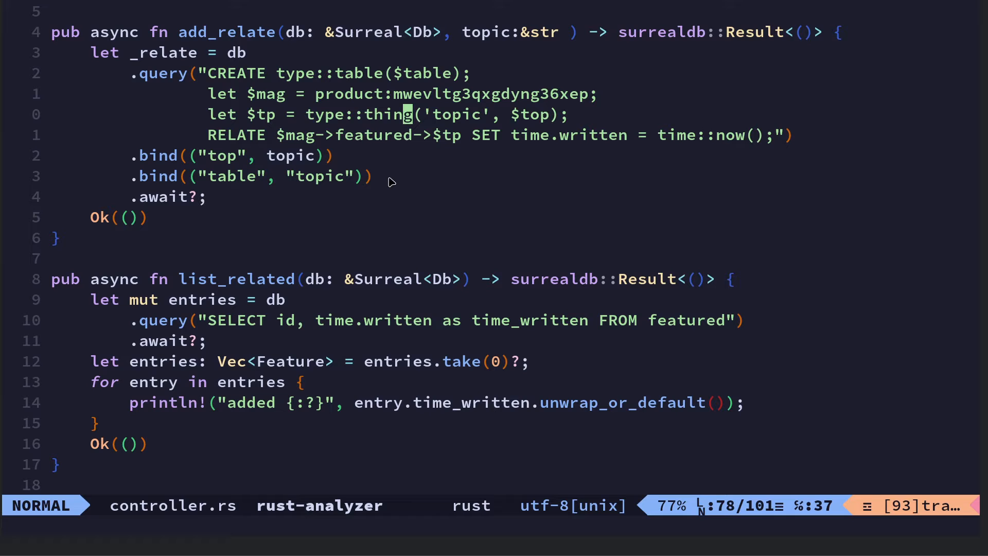
pyautogui.moveTo(236, 76)
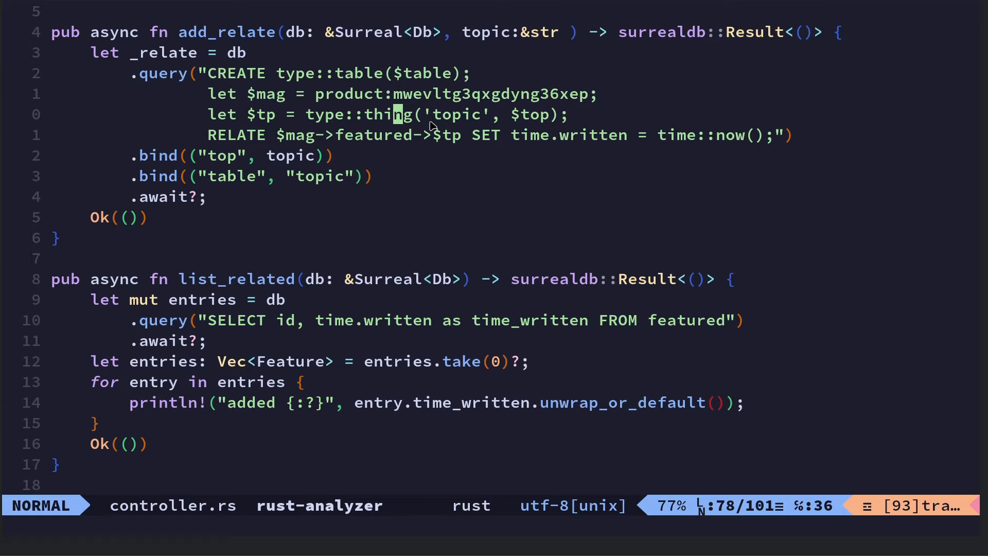
pyautogui.press('v')
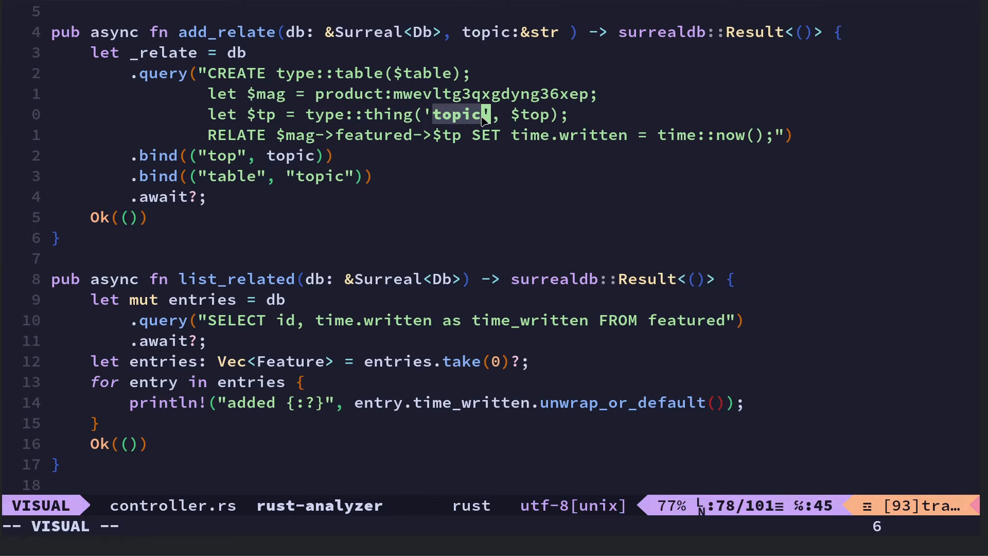
pyautogui.press('Escape')
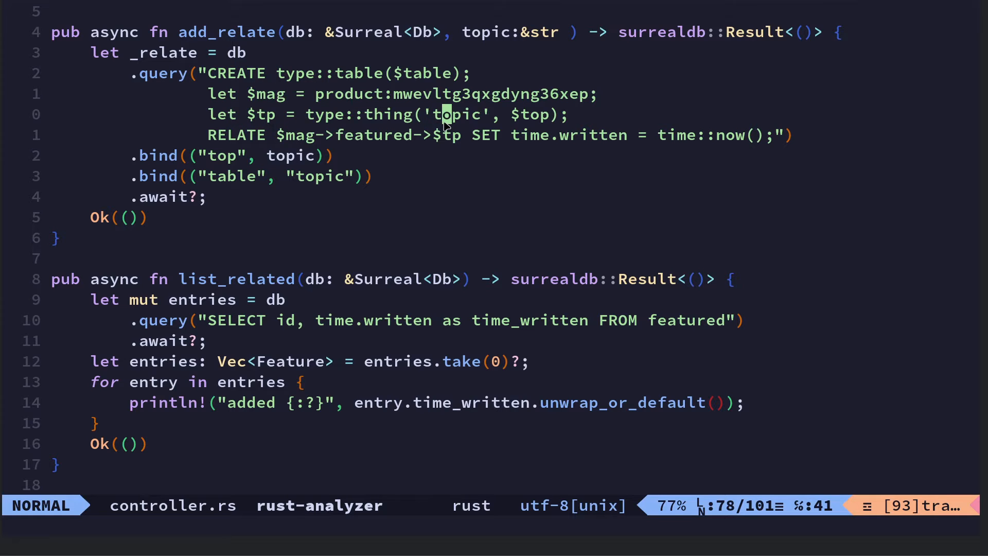
pyautogui.moveTo(3, 104)
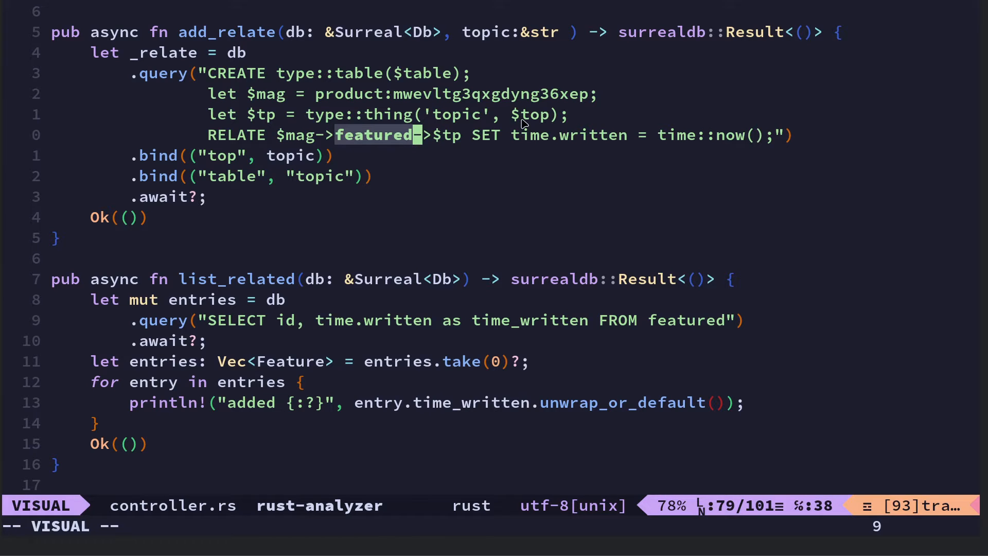
# Highlight the 'topic' table name, $top variable and featured edge name in RELATE
pyautogui.press('Escape')
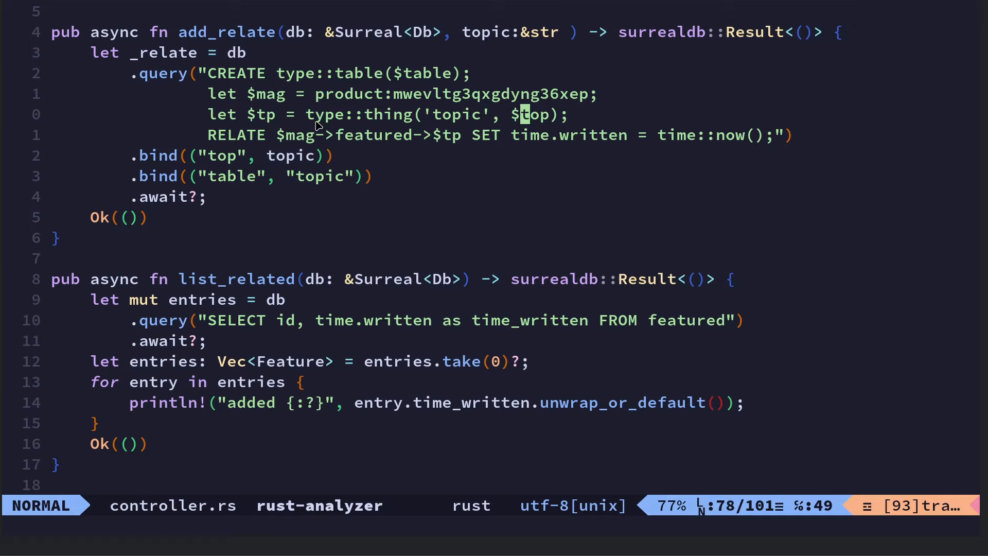
pyautogui.moveTo(438, 115)
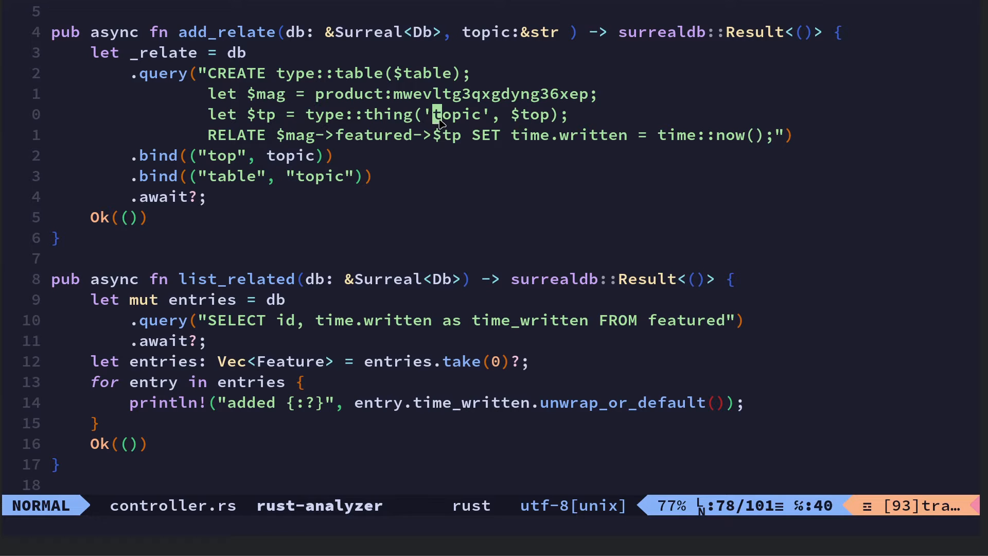
pyautogui.press('v')
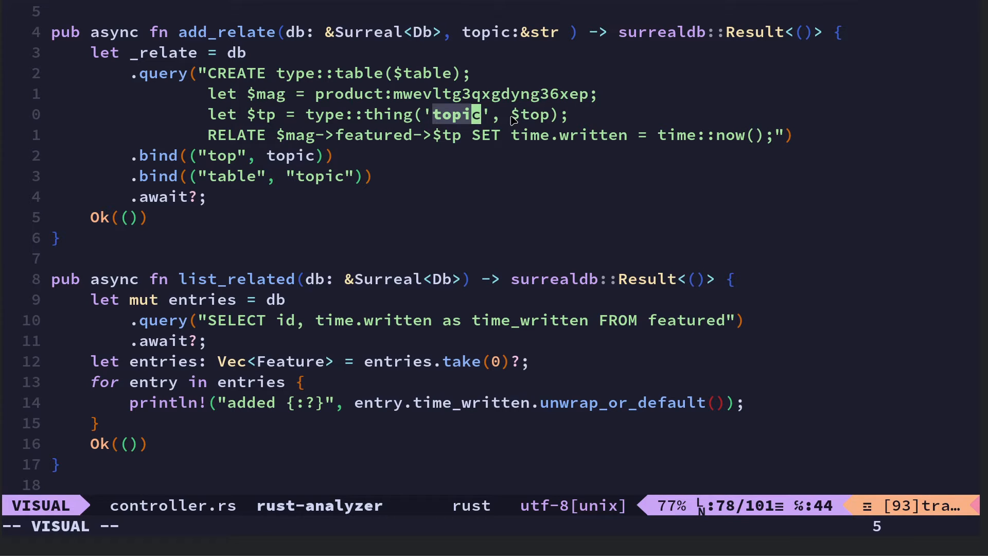
pyautogui.press('Escape')
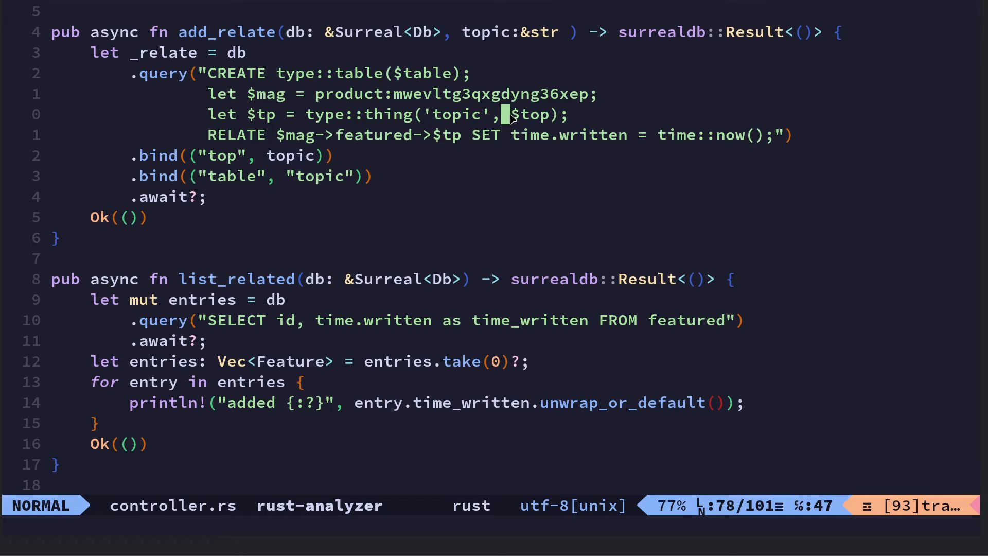
pyautogui.press('v')
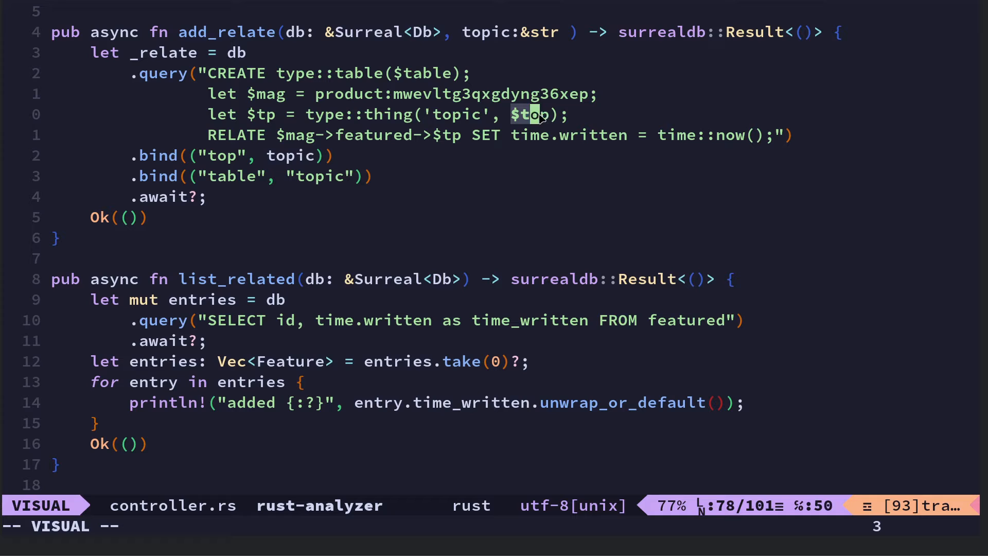
pyautogui.press('l')
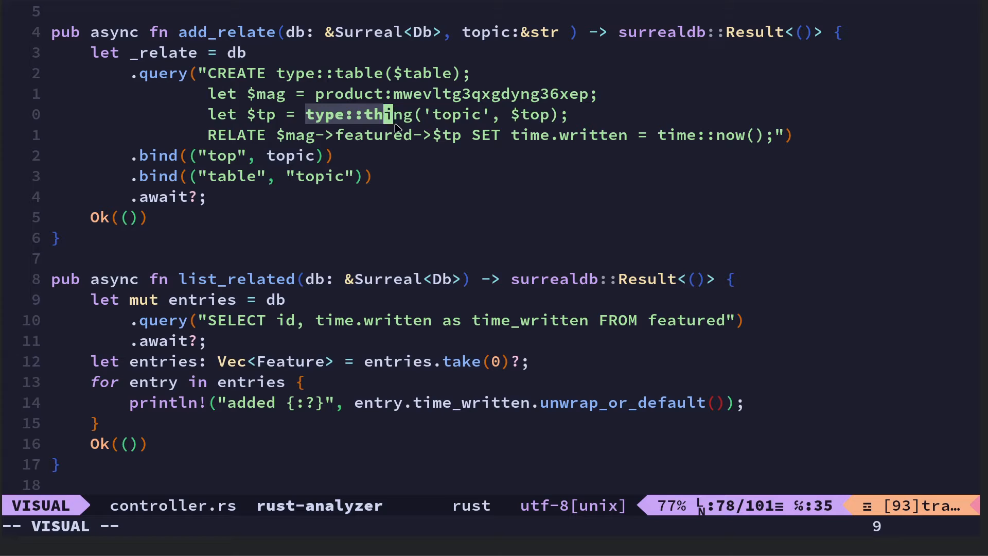
pyautogui.press('l')
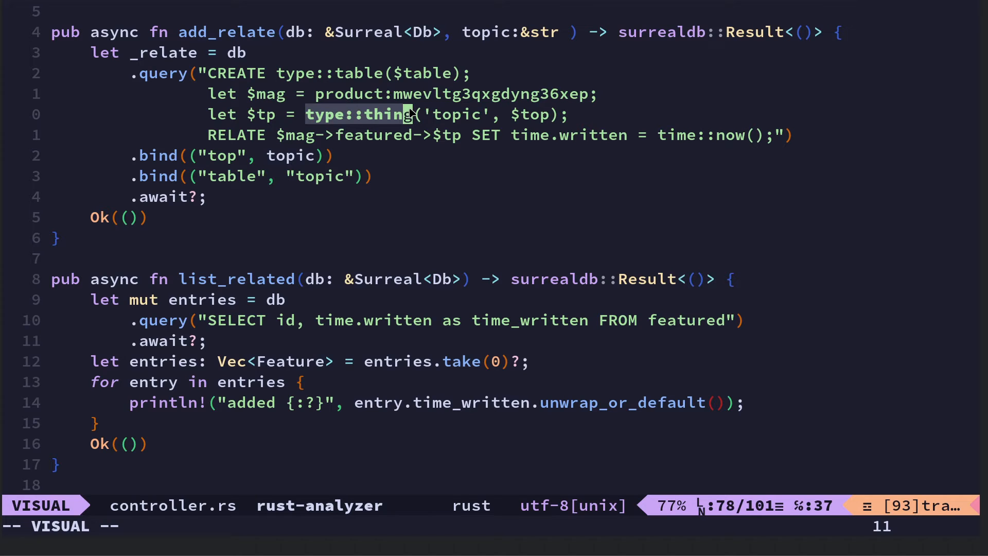
pyautogui.moveTo(331, 198)
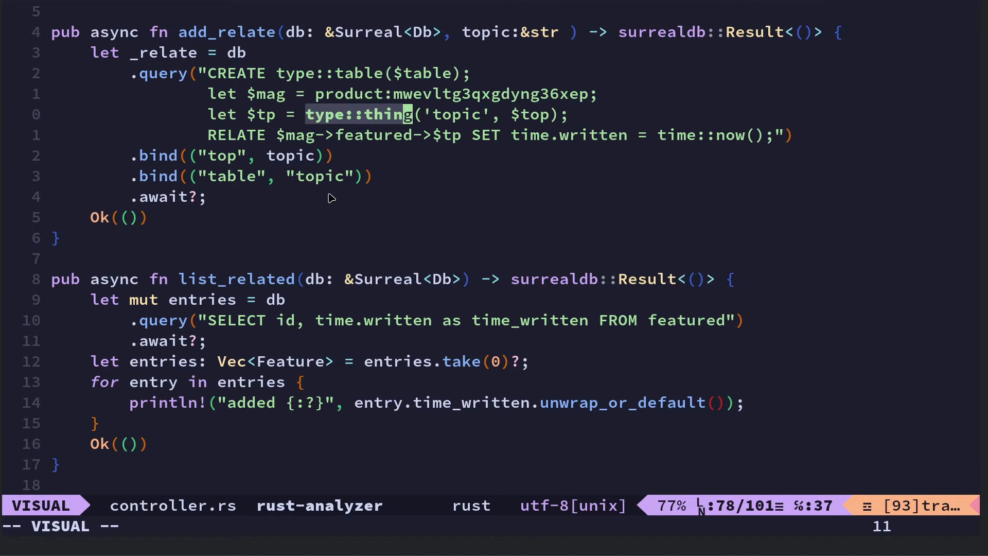
pyautogui.moveTo(244, 198)
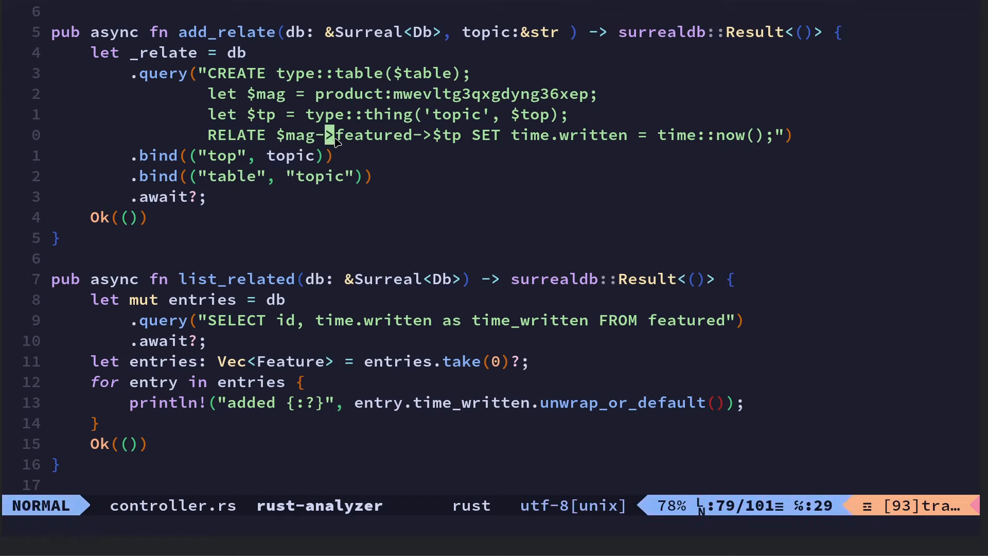
pyautogui.press('v')
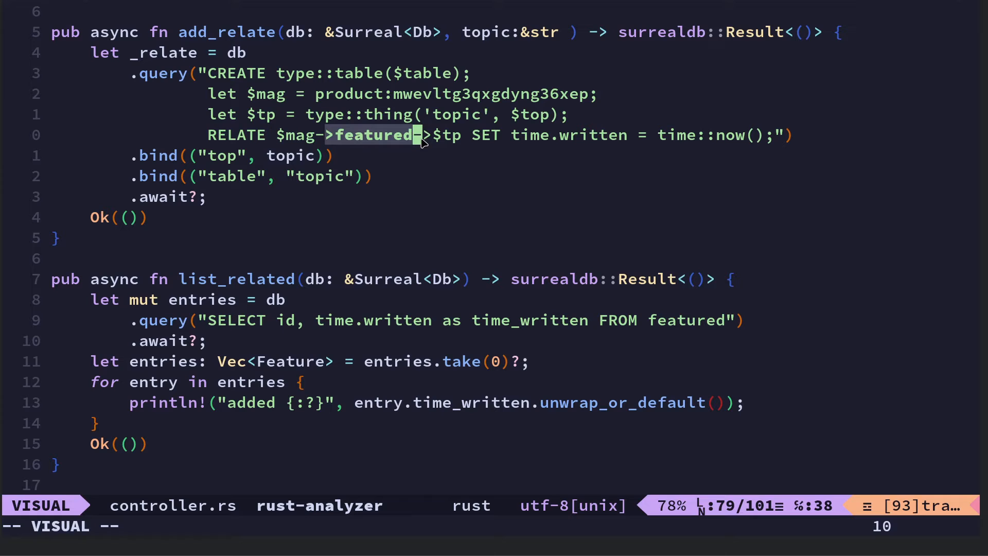
pyautogui.press('Escape')
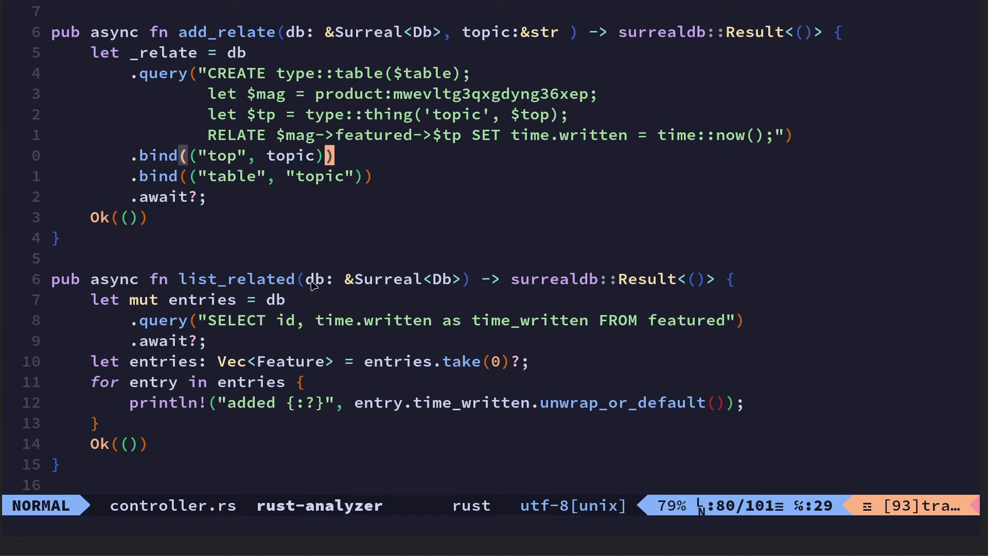
pyautogui.moveTo(364, 160)
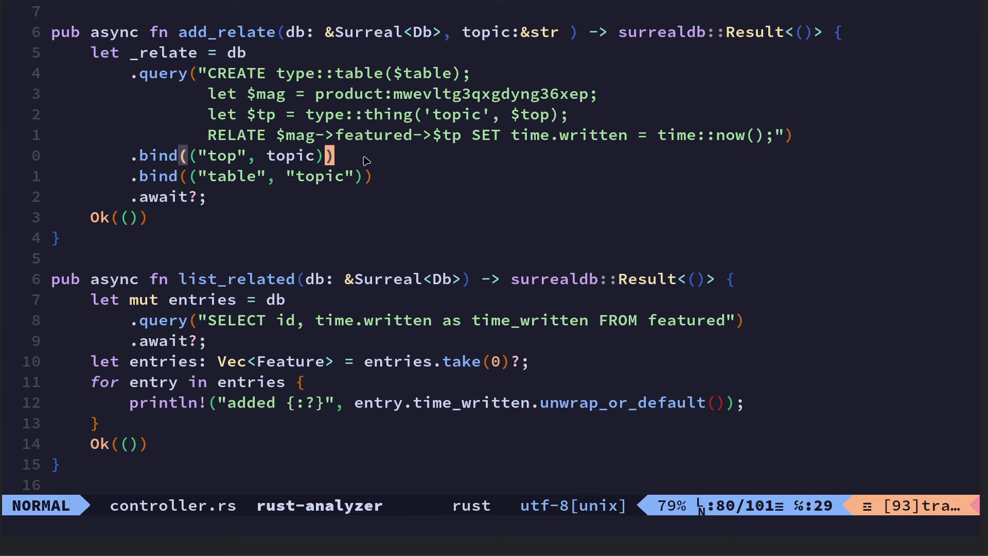
pyautogui.moveTo(439, 147)
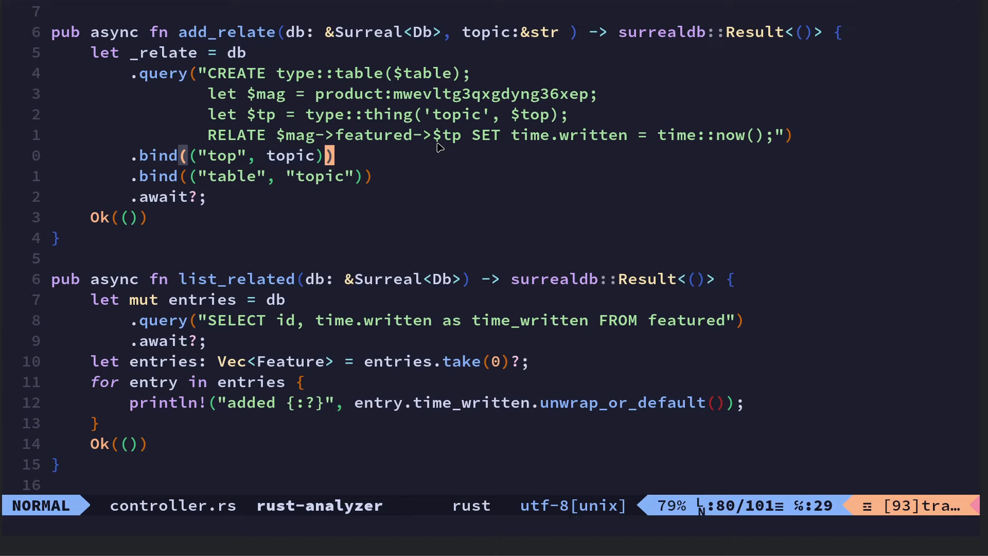
pyautogui.moveTo(267, 142)
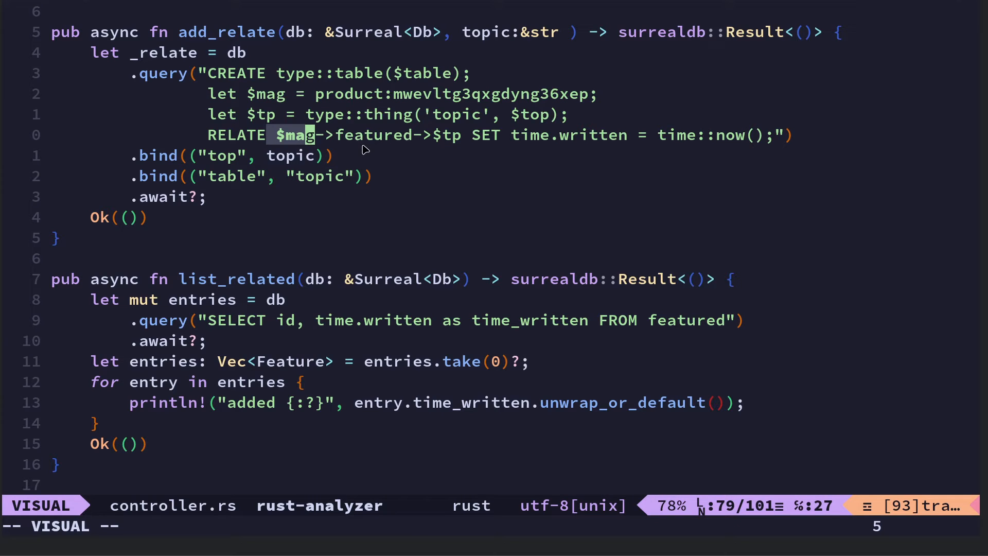
pyautogui.moveTo(382, 143)
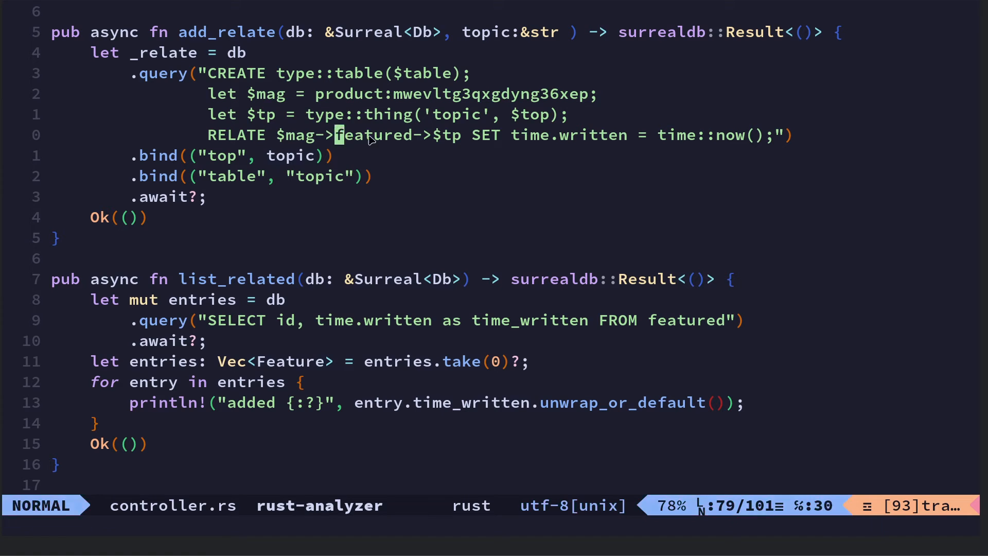
pyautogui.moveTo(446, 135)
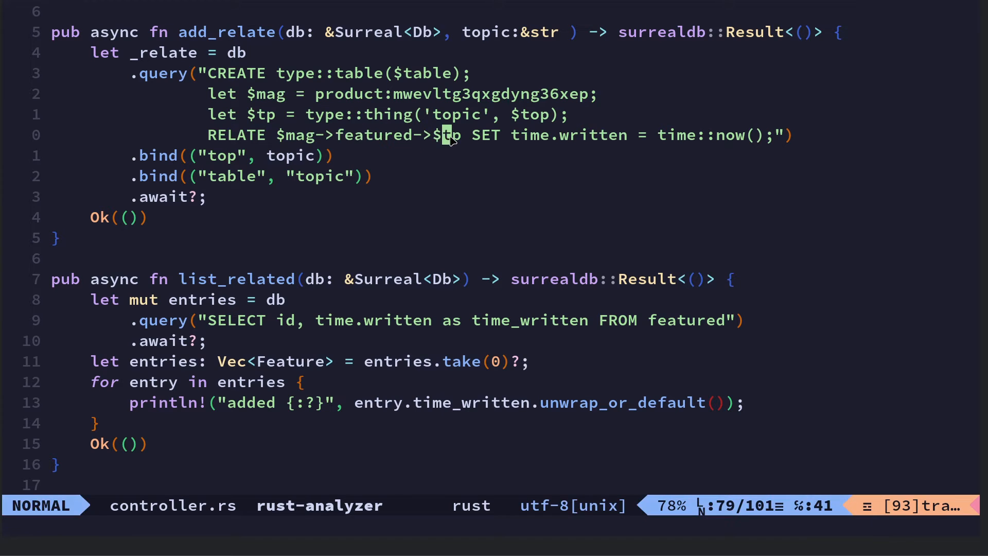
# Select SET time.written = time::now() in add_relate's RELATE query
pyautogui.press('v')
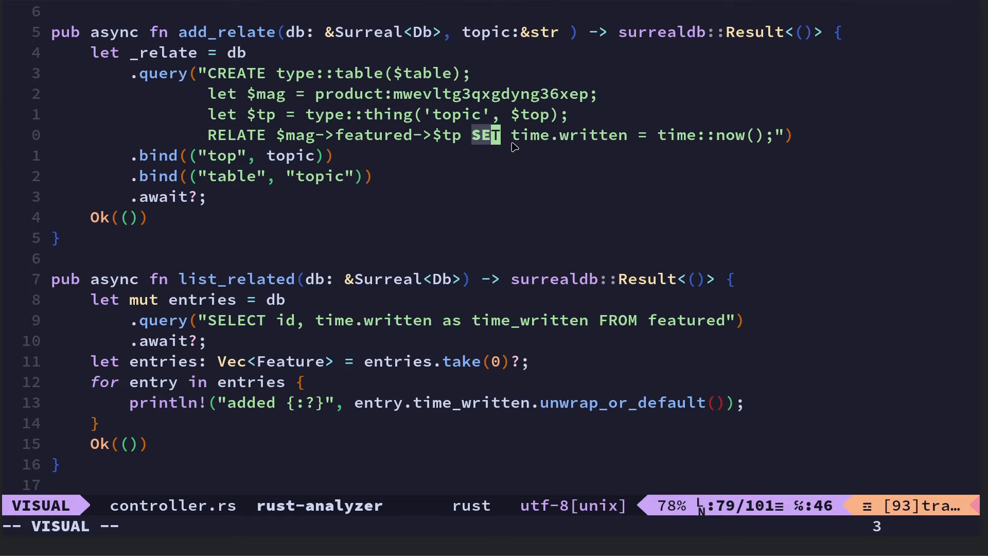
pyautogui.press('w')
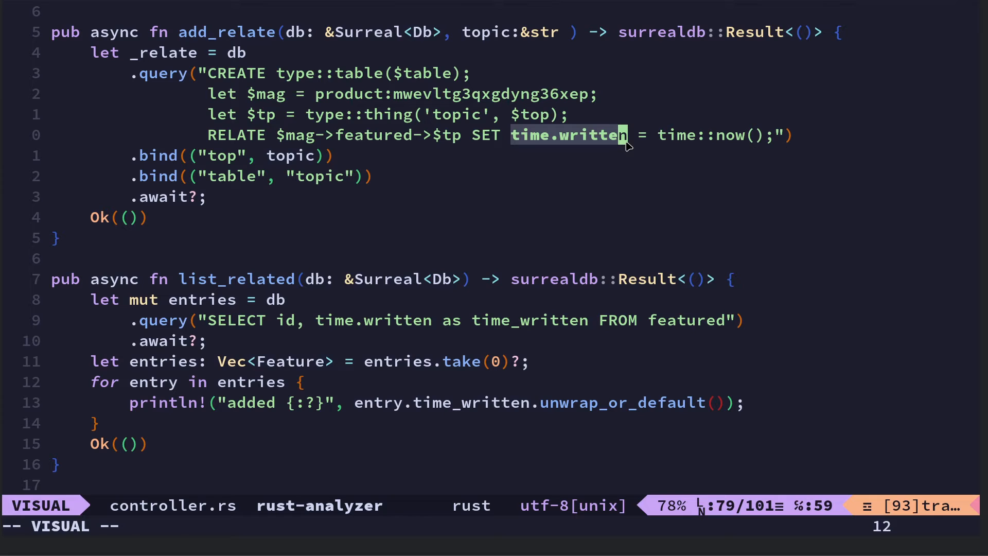
pyautogui.press('Escape')
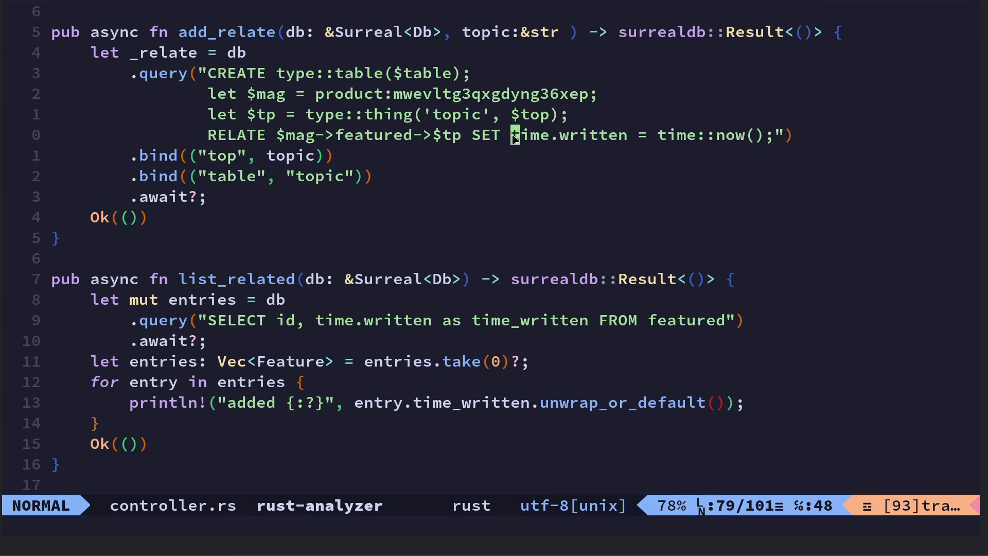
pyautogui.press('v')
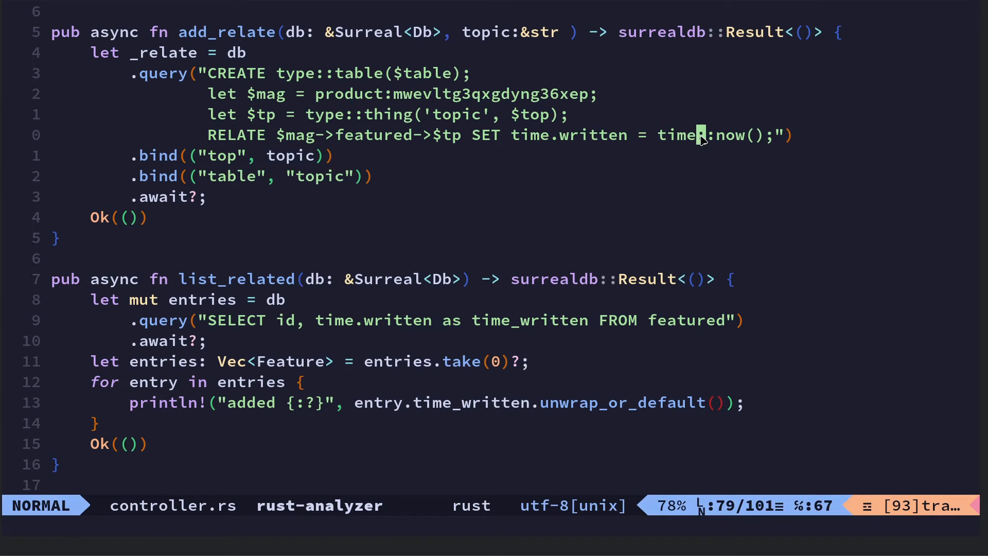
pyautogui.press('v')
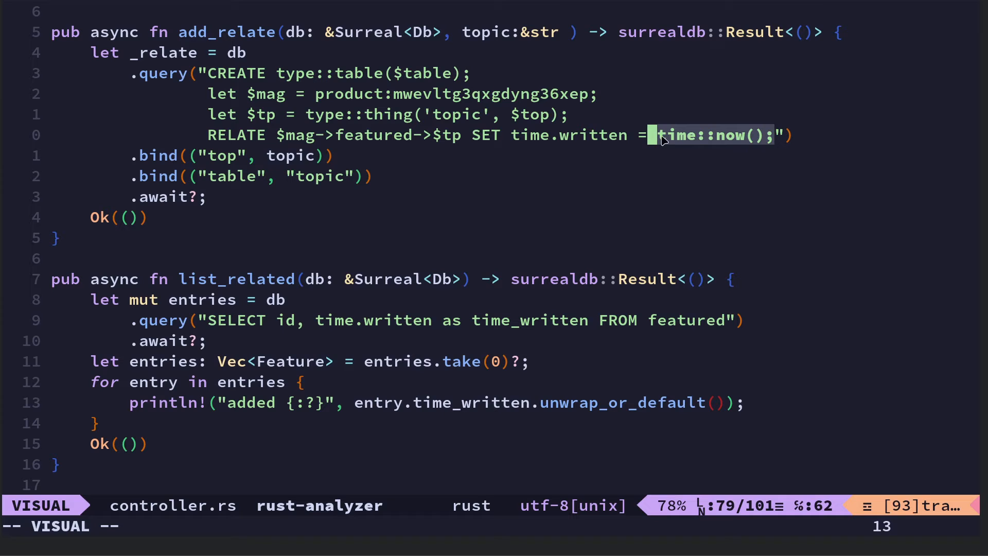
pyautogui.press('Escape')
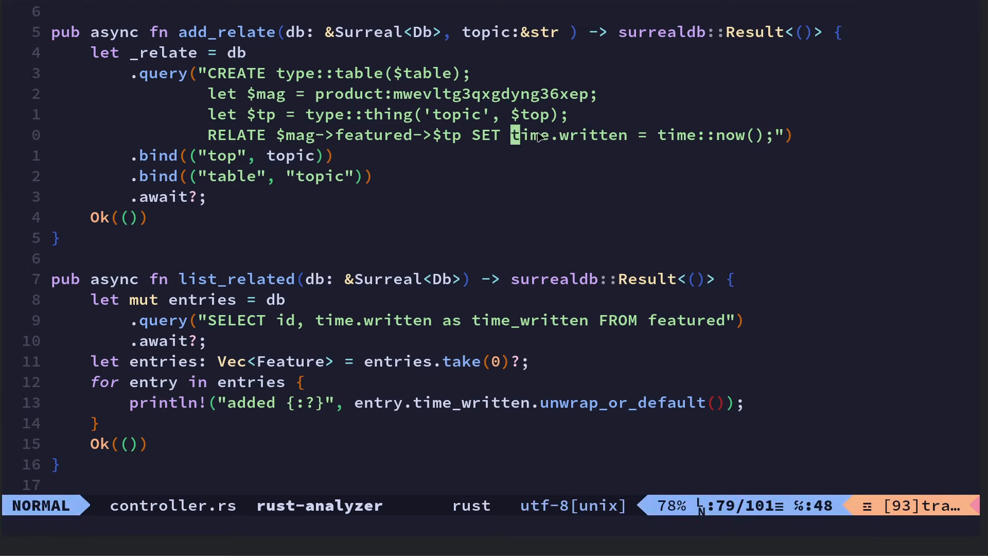
pyautogui.press('v')
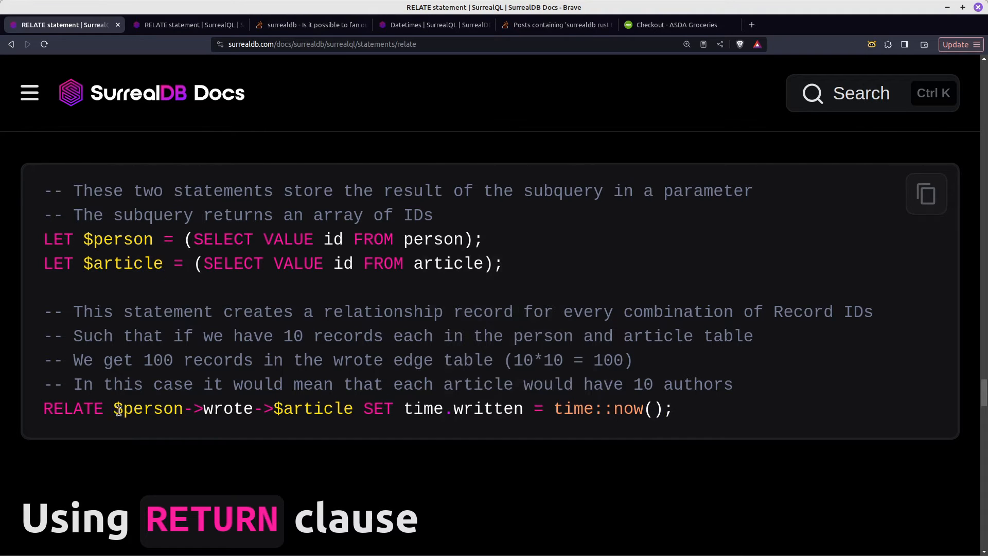
# In the docs, select the SET and CONTENT examples that record time.written = time::now()
pyautogui.doubleClick(302, 408)
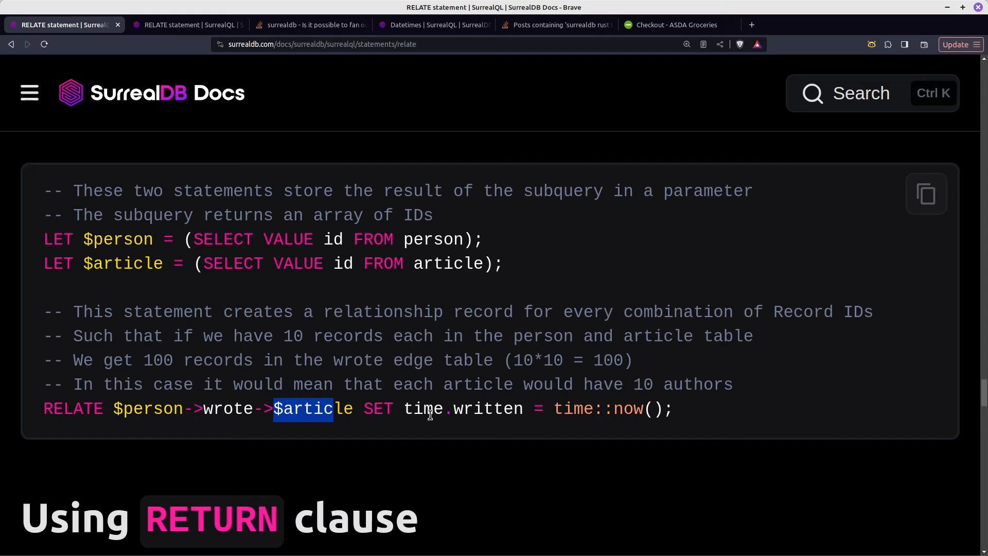
pyautogui.moveTo(415, 408); pyautogui.dragTo(652, 408)
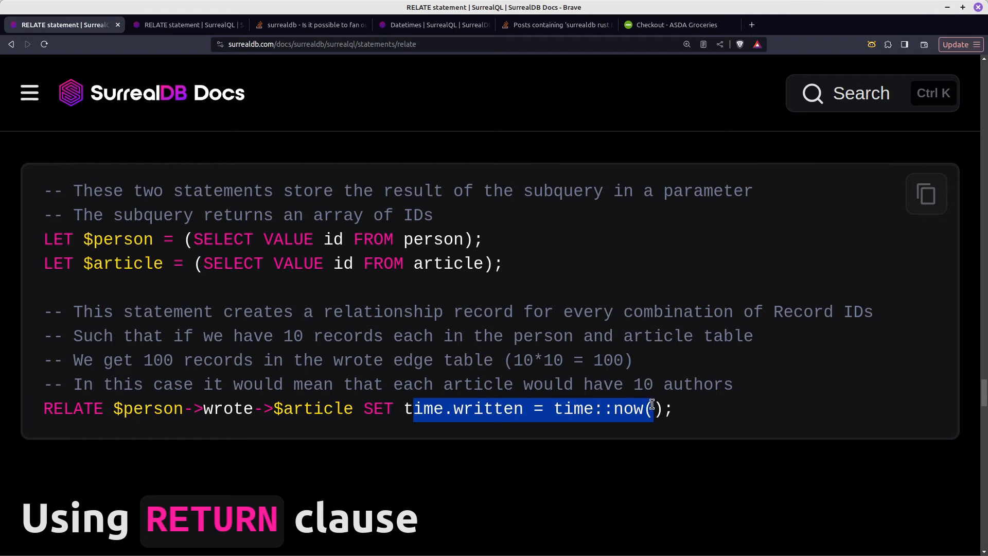
pyautogui.scroll(-3)
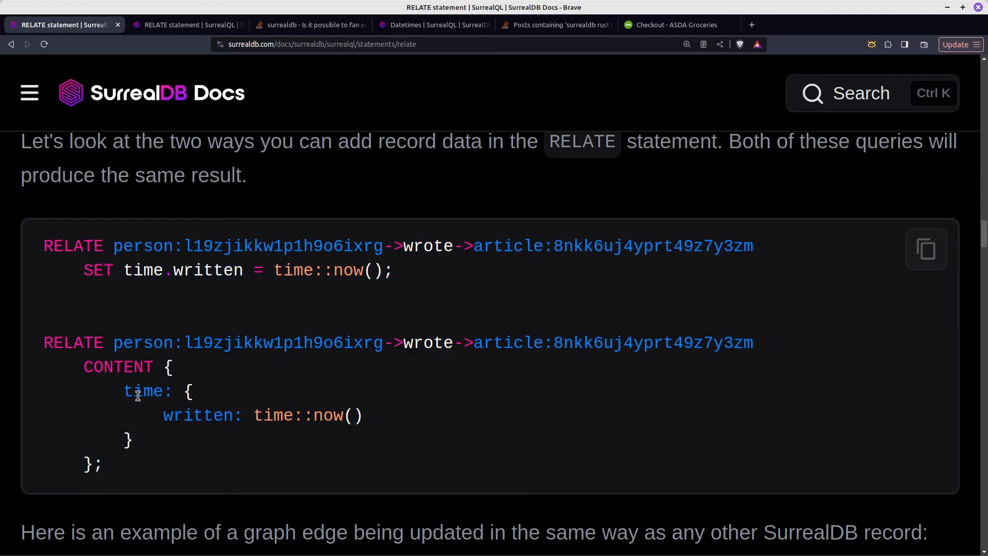
pyautogui.doubleClick(143, 391)
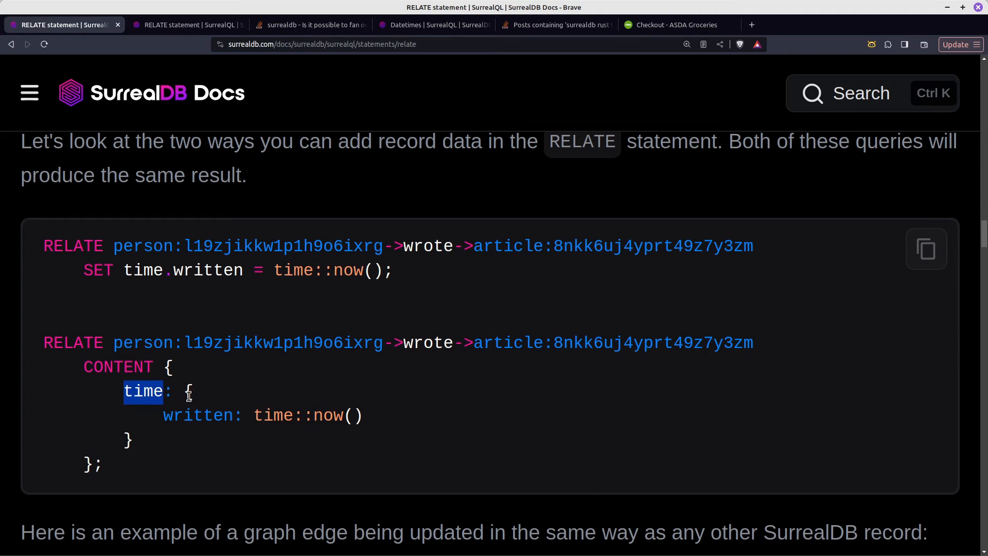
pyautogui.moveTo(145, 390); pyautogui.dragTo(145, 441)
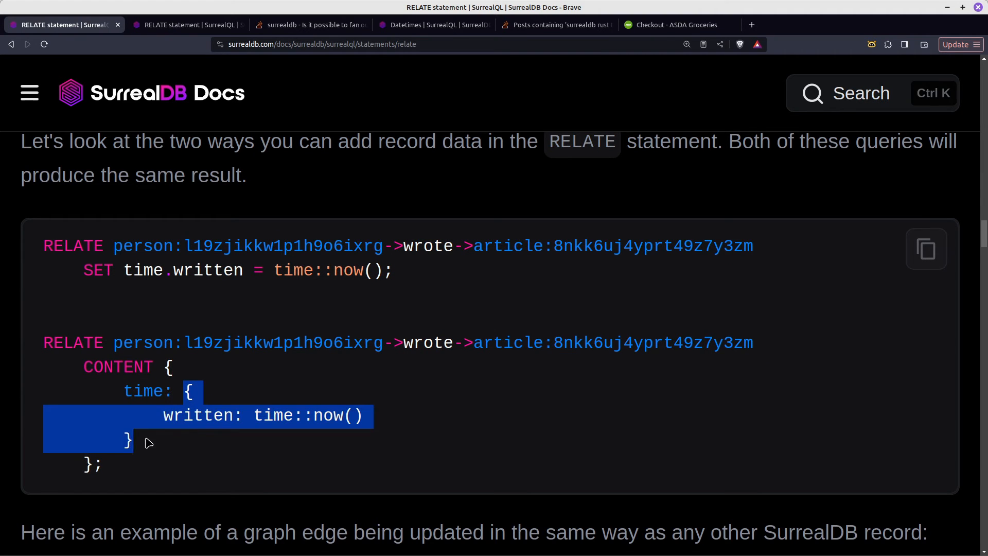
pyautogui.click(171, 414)
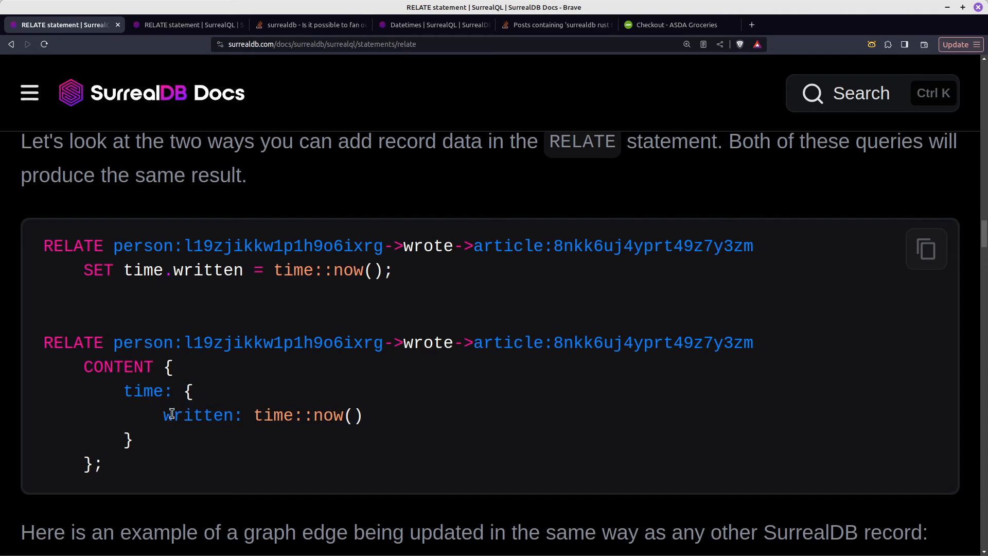
pyautogui.moveTo(163, 415); pyautogui.dragTo(364, 415)
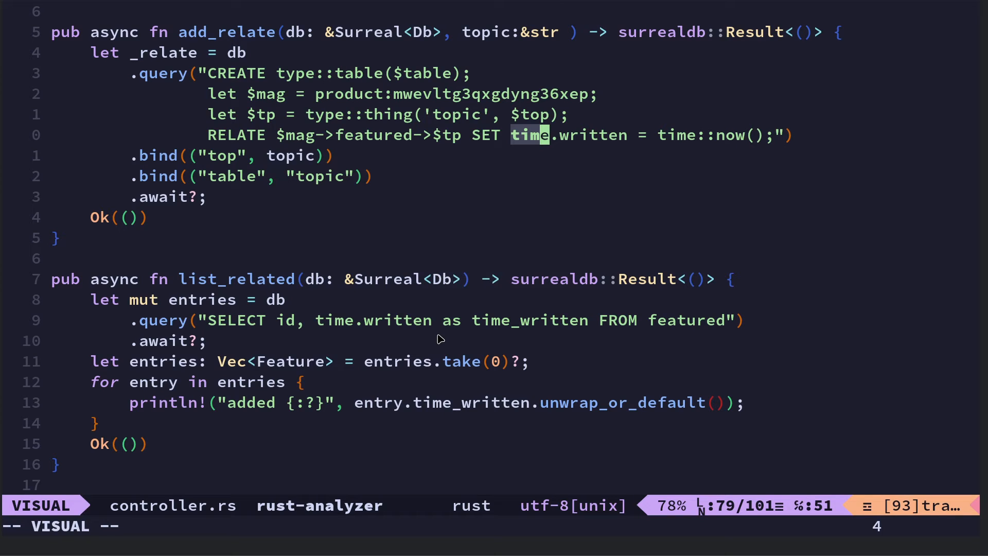
pyautogui.moveTo(501, 317)
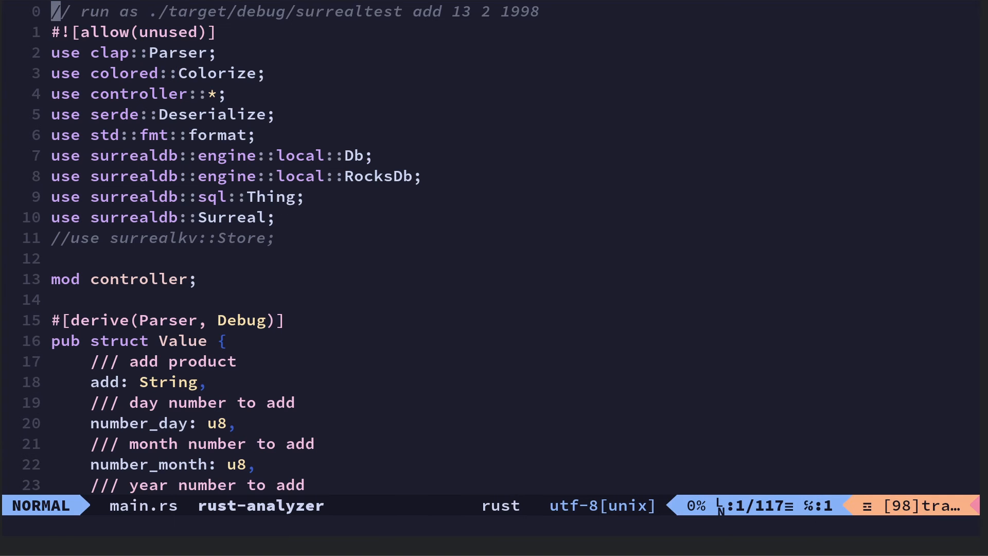
# Scroll main.rs to struct Feature and select String in time_written: Option<String>
pyautogui.scroll(-3)
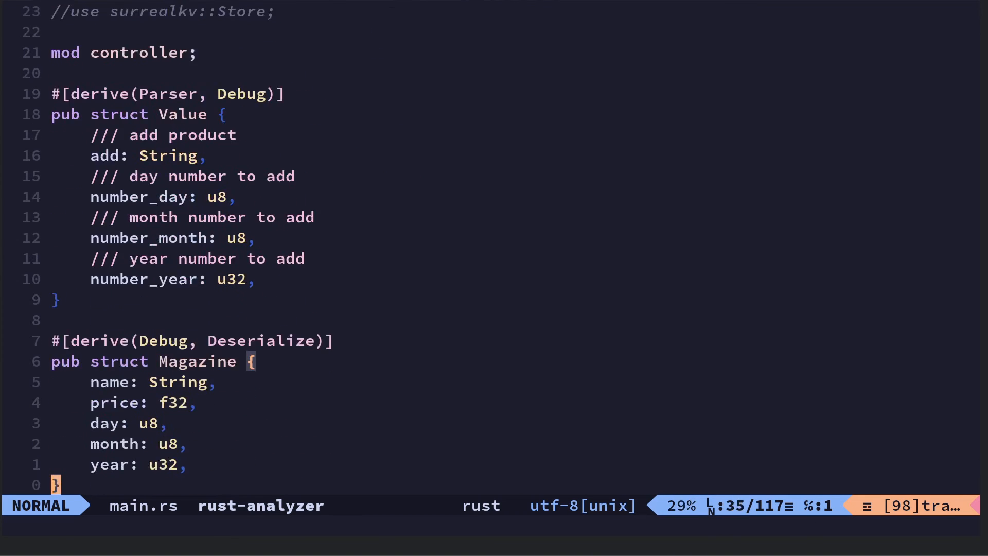
pyautogui.scroll(-3)
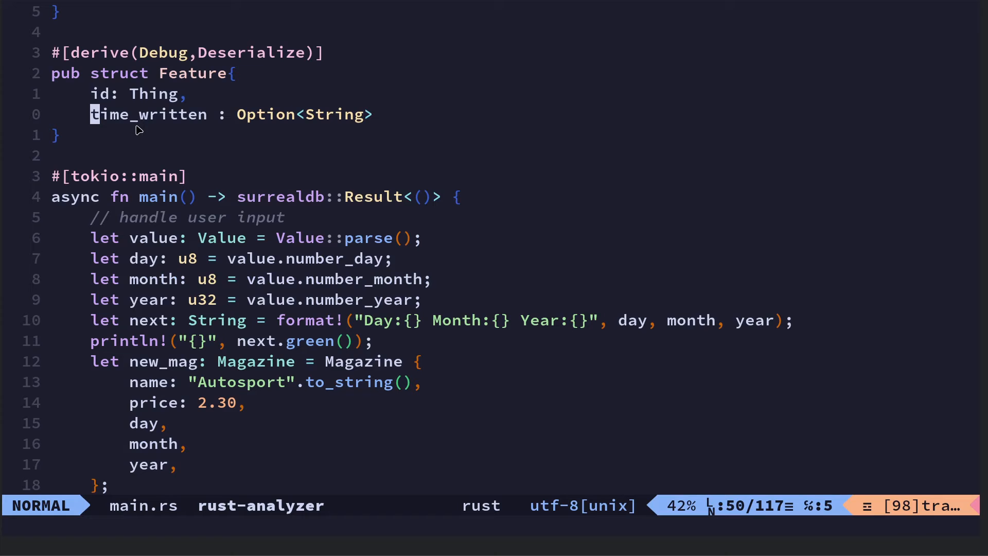
pyautogui.moveTo(181, 133)
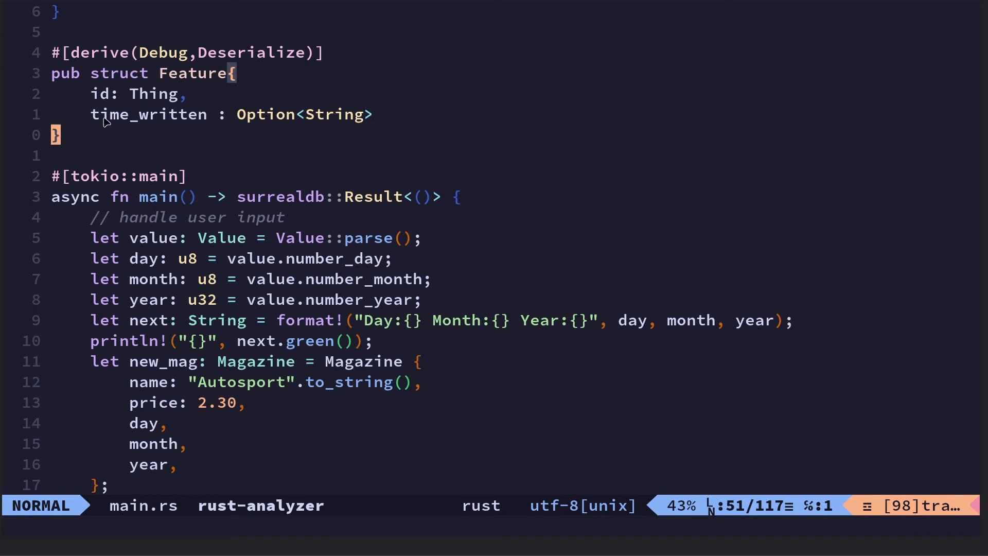
pyautogui.press('v')
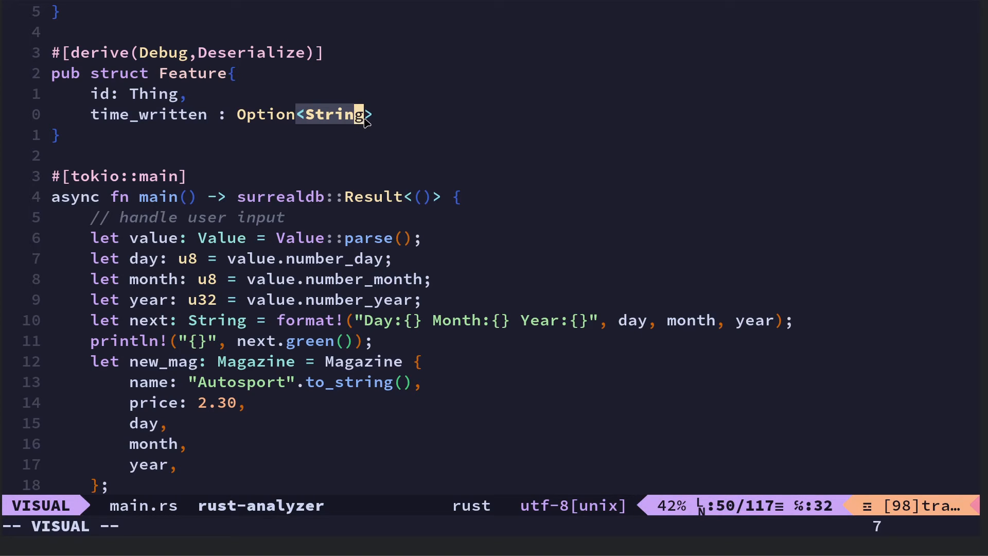
pyautogui.press('l')
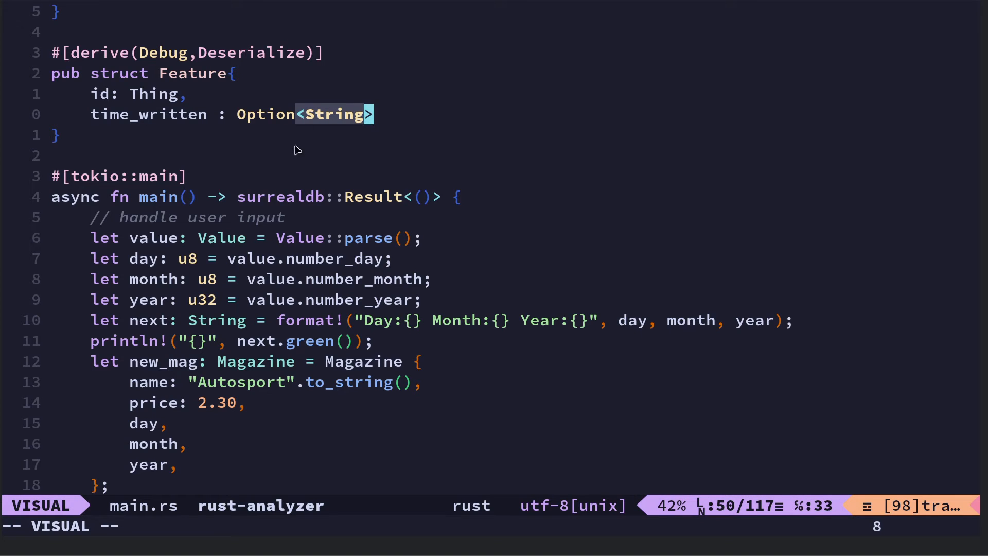
pyautogui.moveTo(333, 138)
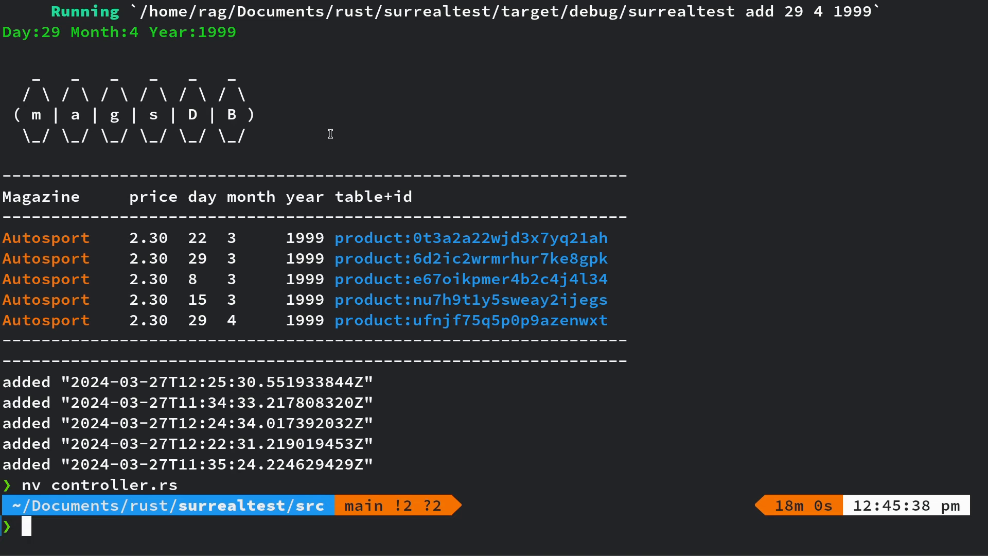
# Open controller.rs with nv and select the Autosport entries output lines
pyautogui.write('nv controller.rs')
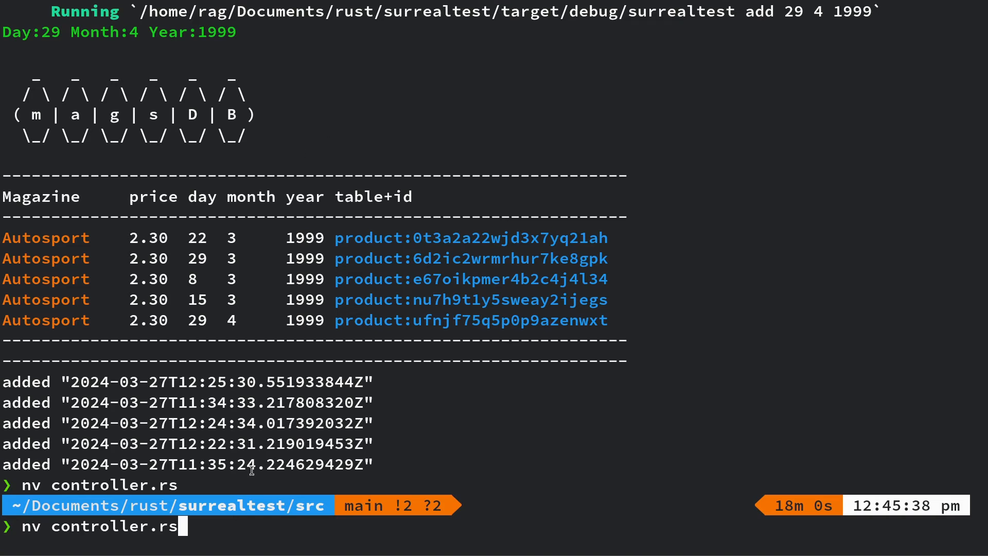
pyautogui.moveTo(637, 345)
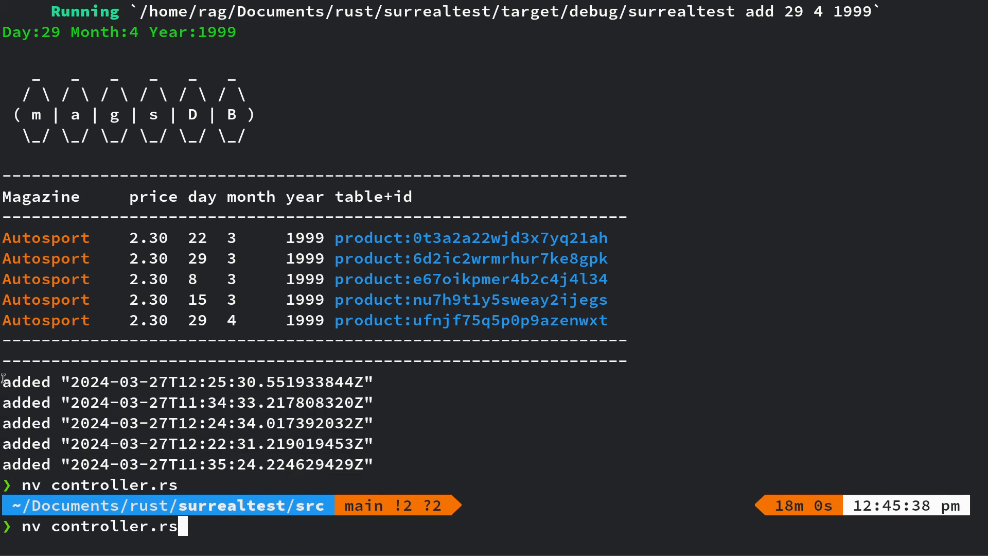
pyautogui.moveTo(6, 381); pyautogui.dragTo(378, 464)
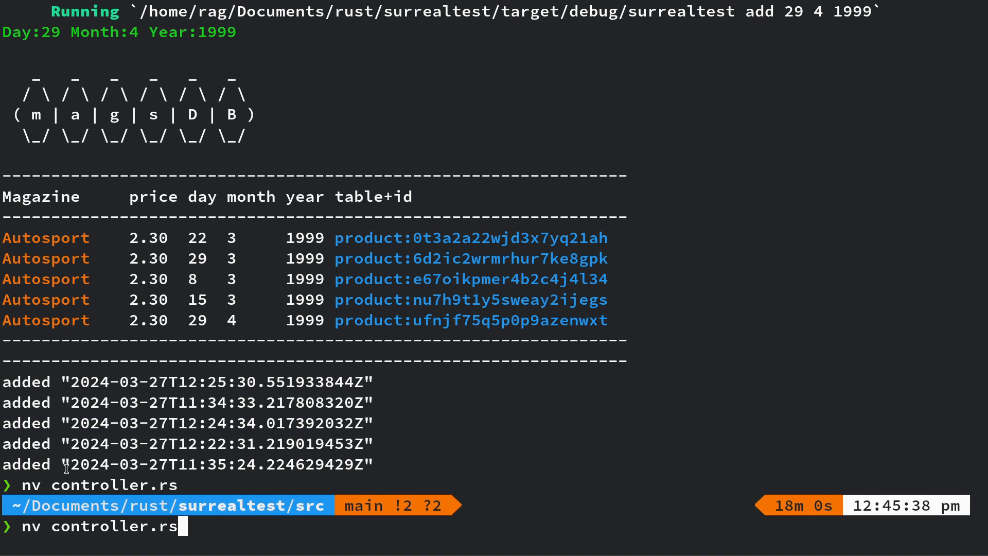
pyautogui.moveTo(63, 464); pyautogui.dragTo(373, 464)
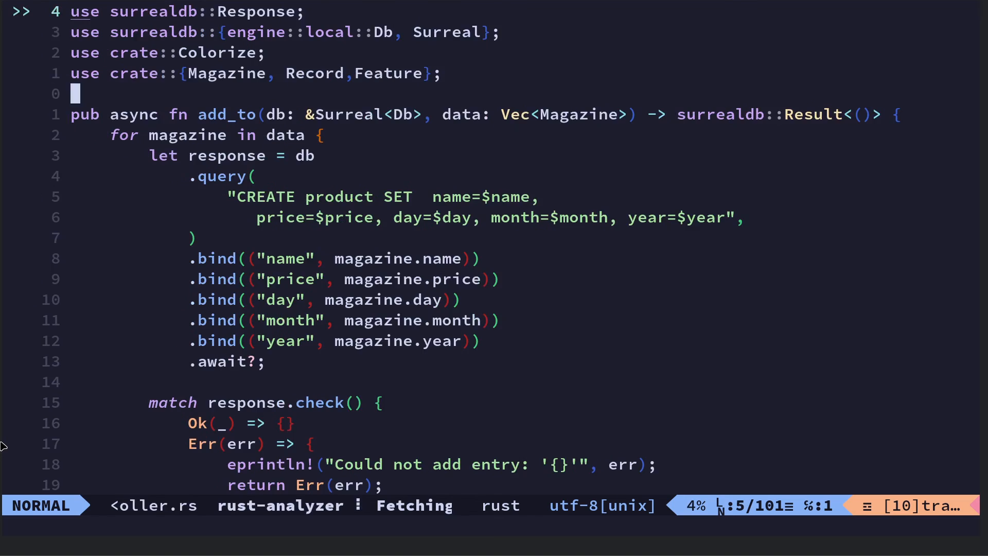
# Scroll to list_related and select entries.take(0)? into Vec<Feature>
pyautogui.scroll(-3)
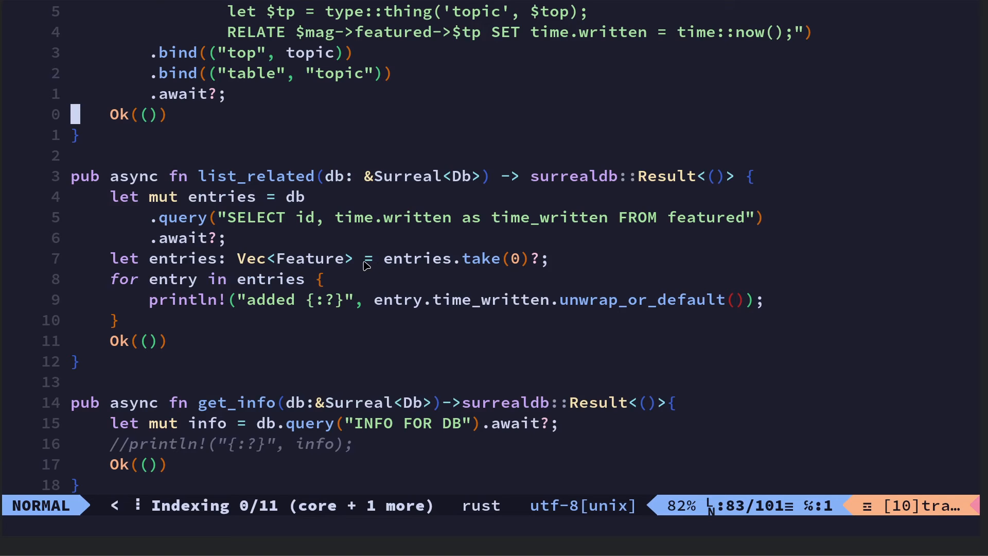
pyautogui.moveTo(485, 267)
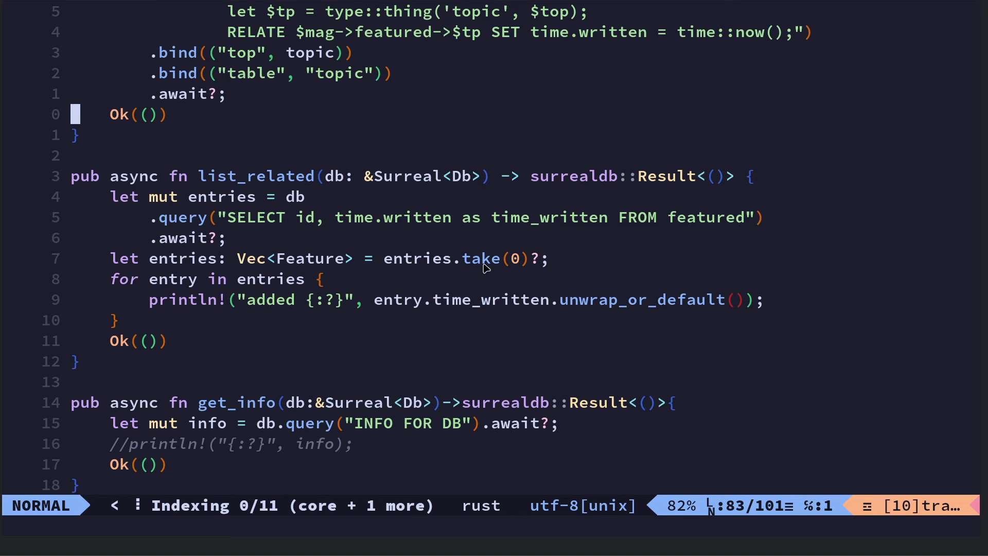
pyautogui.moveTo(519, 263)
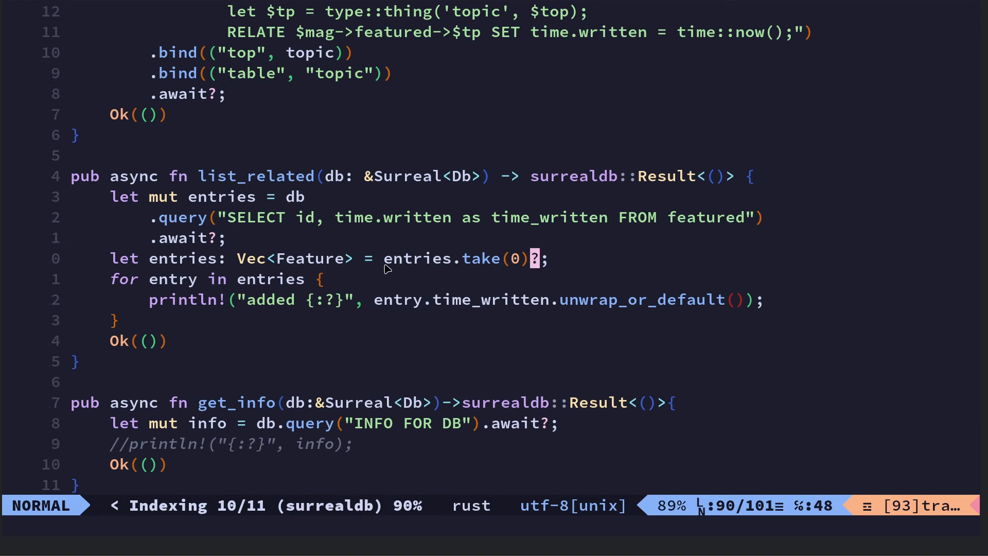
pyautogui.press('v')
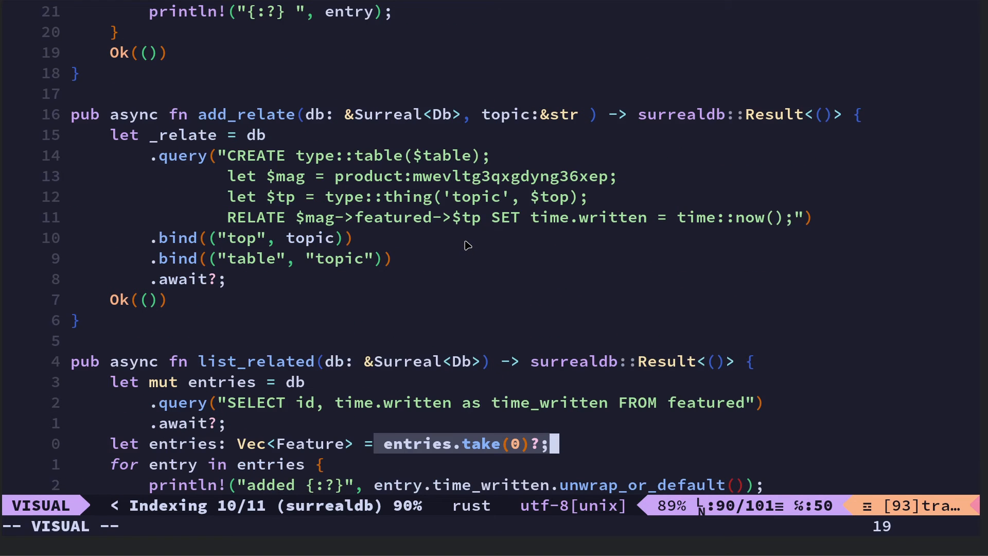
pyautogui.scroll(-3)
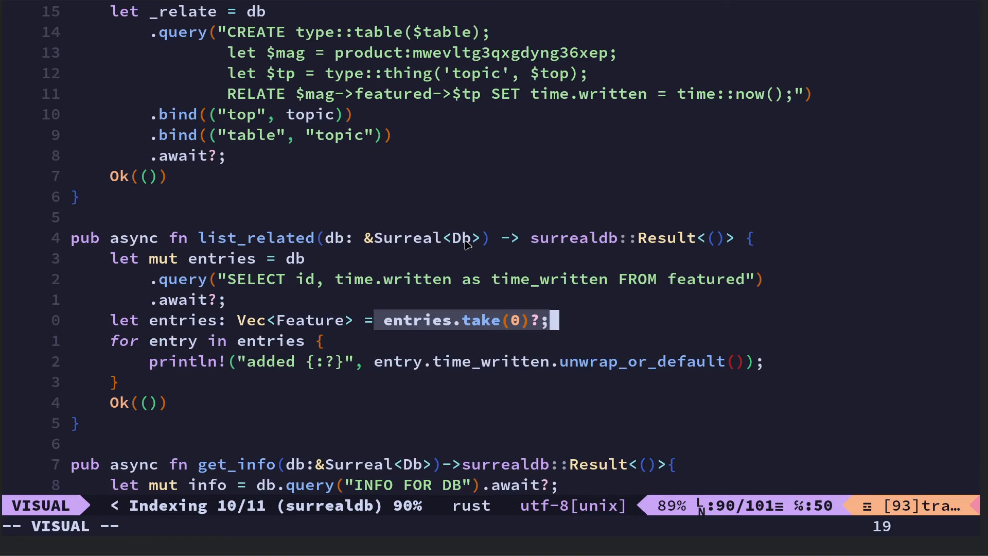
pyautogui.moveTo(130, 263)
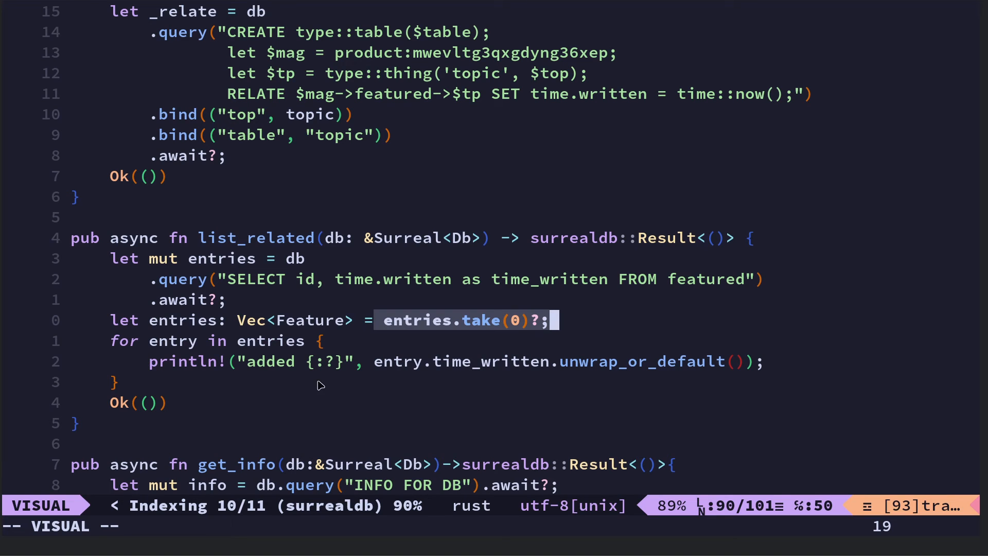
pyautogui.moveTo(239, 368)
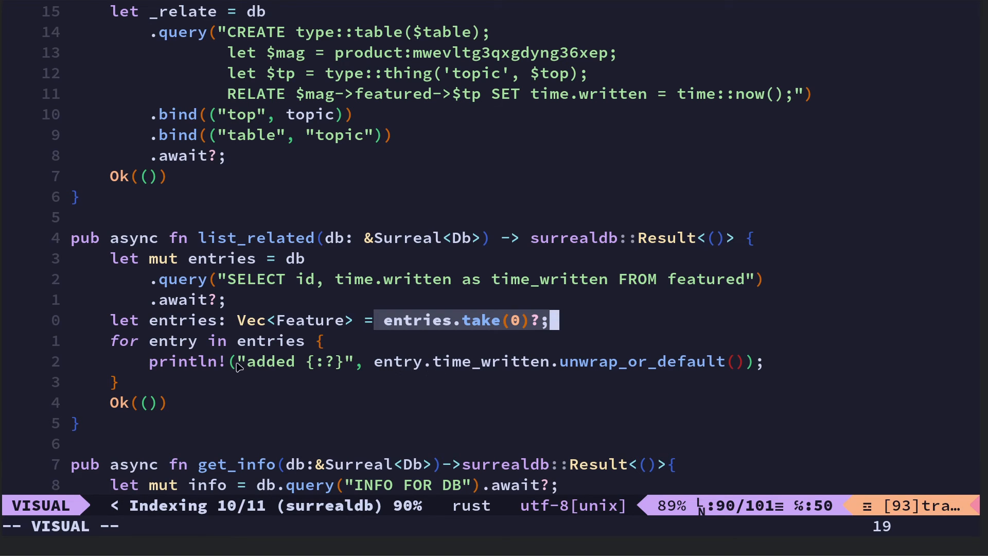
pyautogui.moveTo(437, 370)
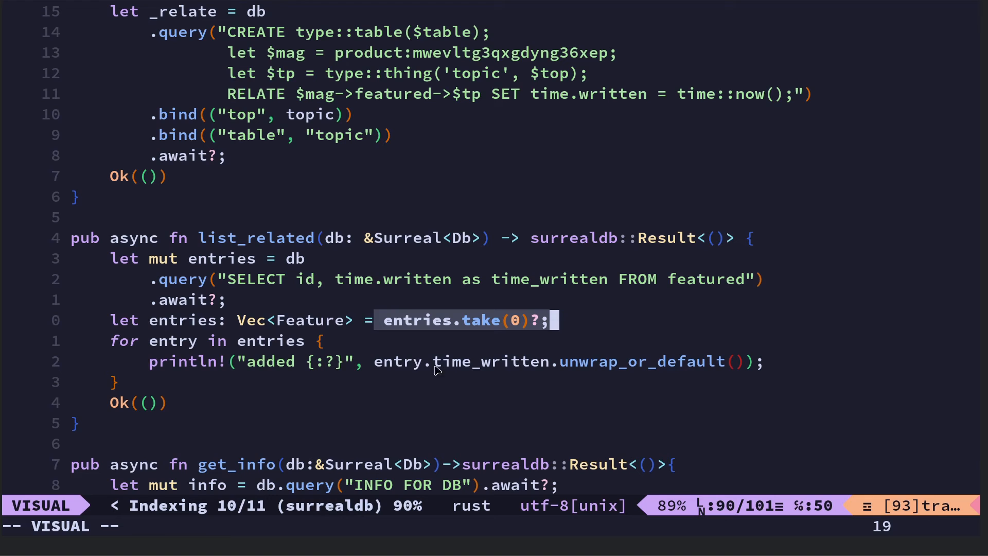
pyautogui.moveTo(419, 368)
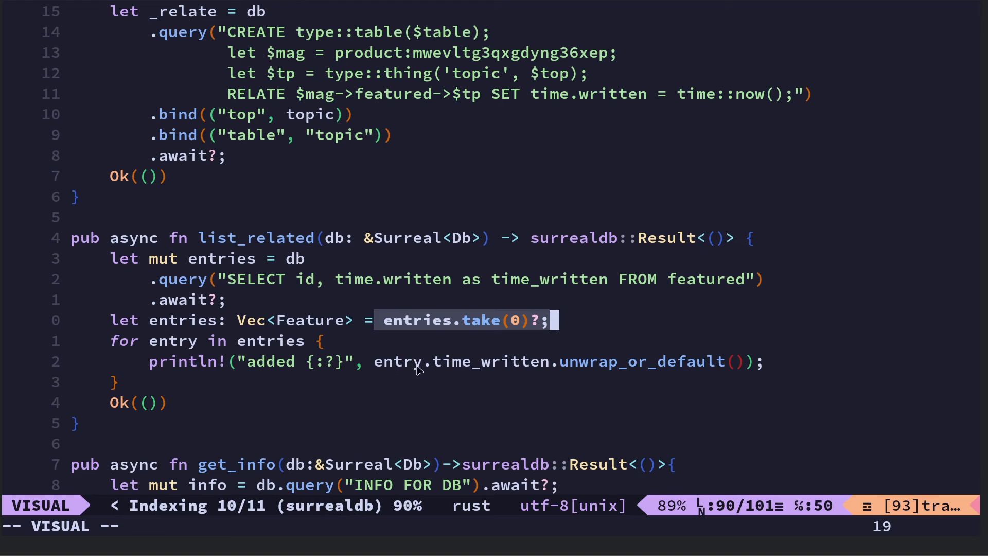
pyautogui.moveTo(437, 367)
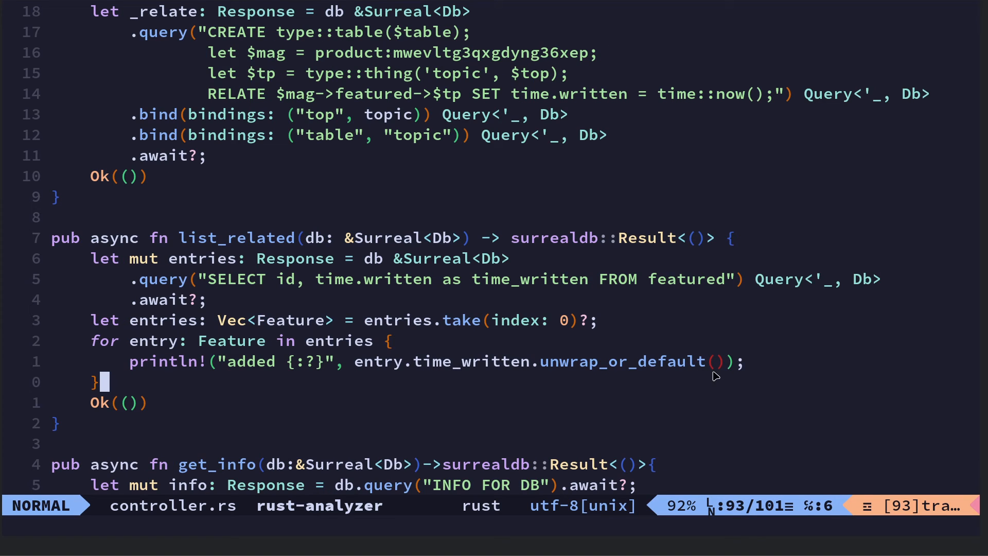
# Scroll through add_relate selecting a line, then down to list_related's time_written query
pyautogui.scroll(-3)
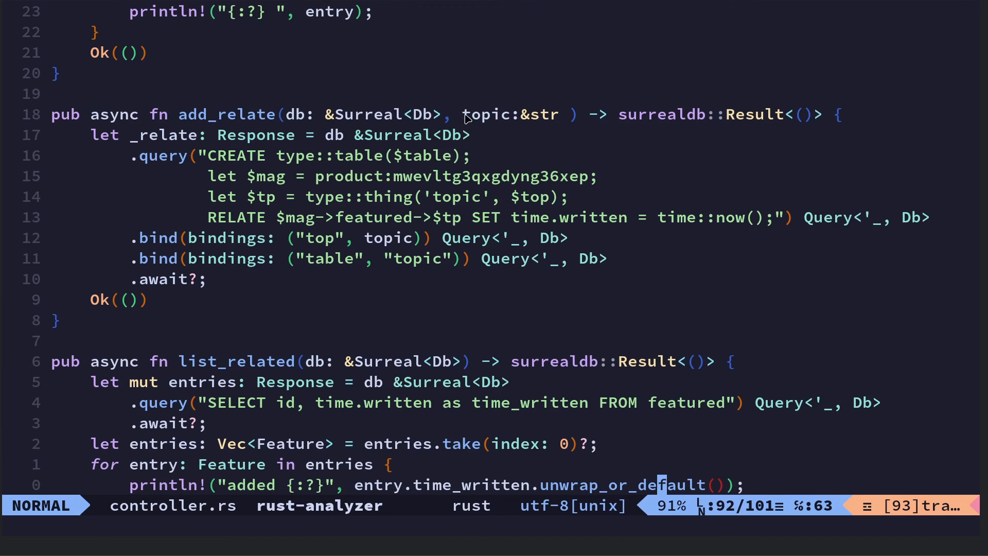
pyautogui.press('v')
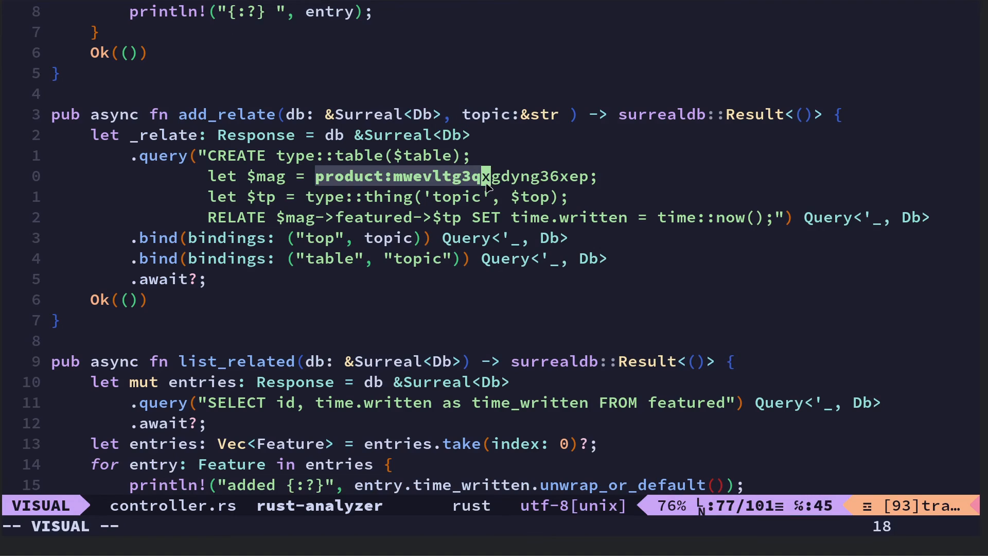
pyautogui.press('$')
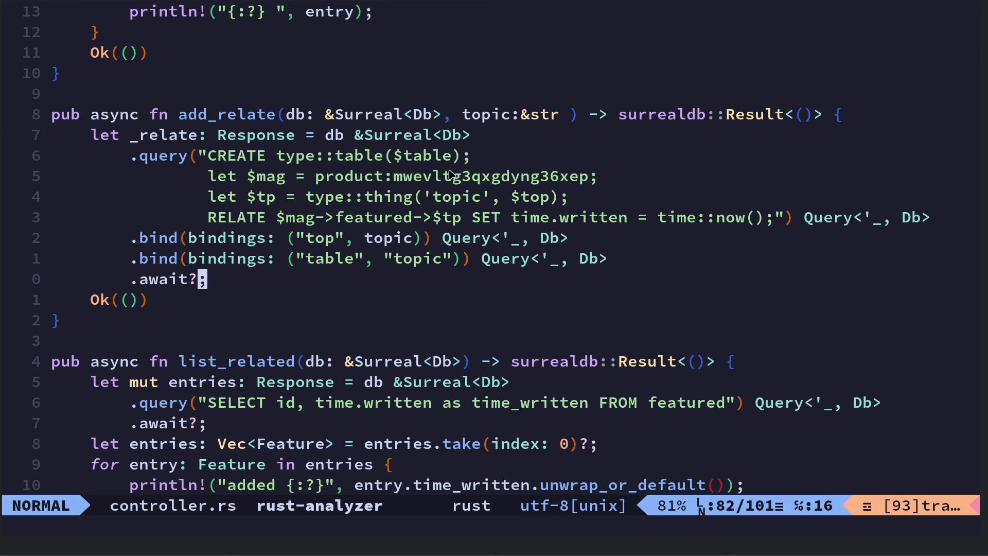
pyautogui.moveTo(436, 106)
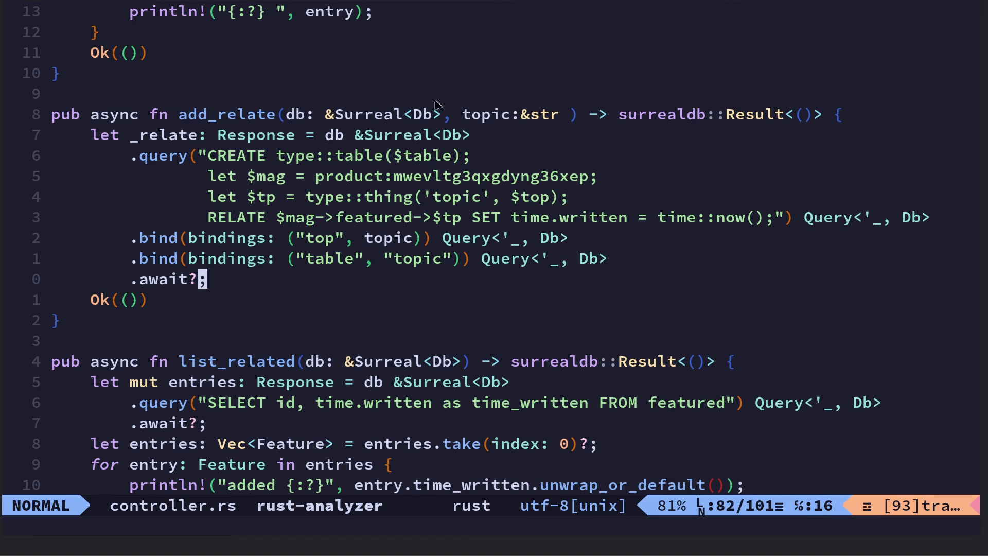
pyautogui.moveTo(367, 256)
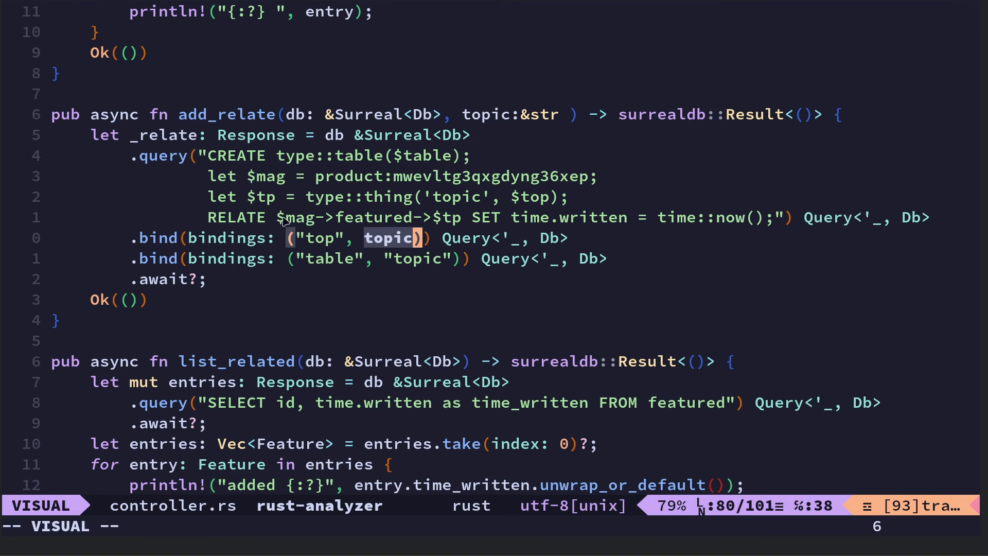
pyautogui.moveTo(309, 246)
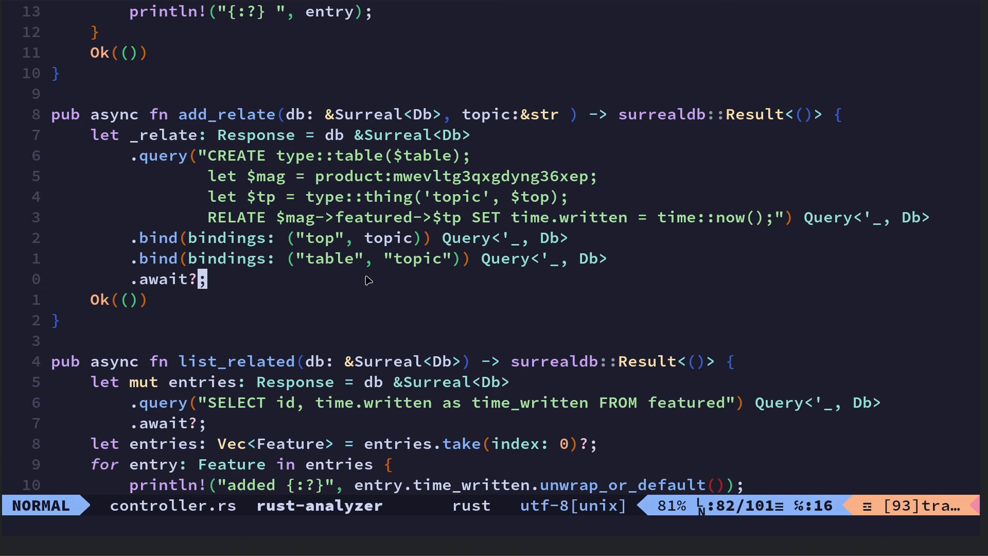
pyautogui.moveTo(526, 239)
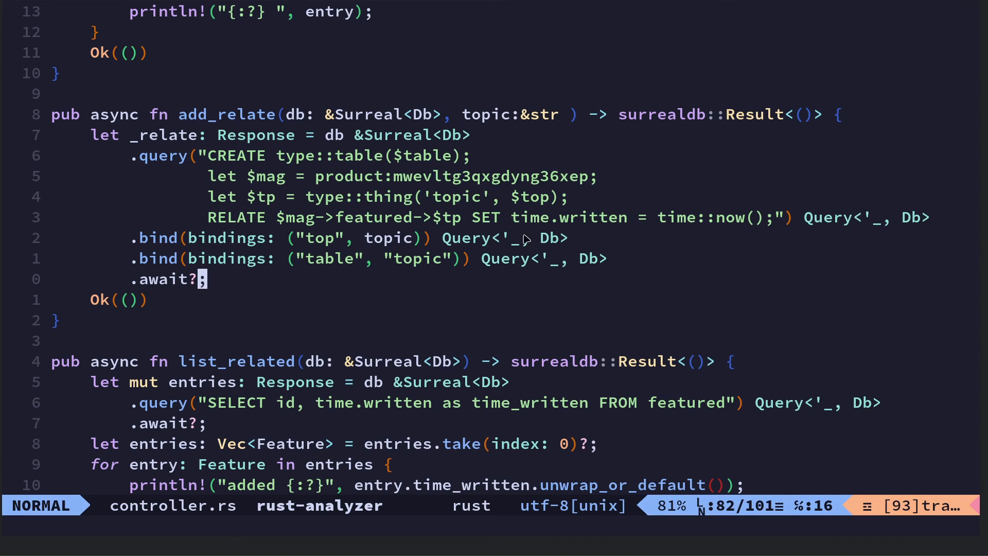
pyautogui.scroll(-3)
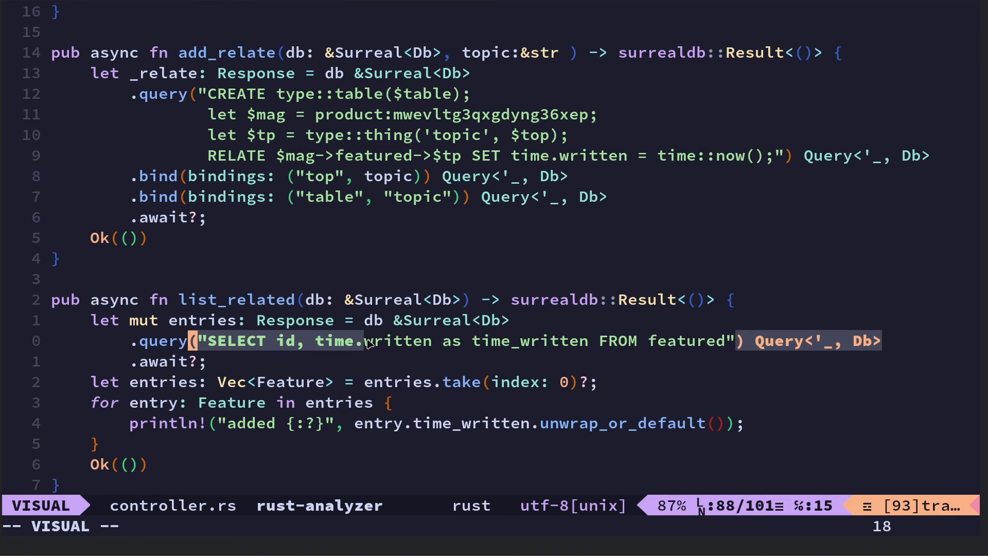
pyautogui.press('Escape')
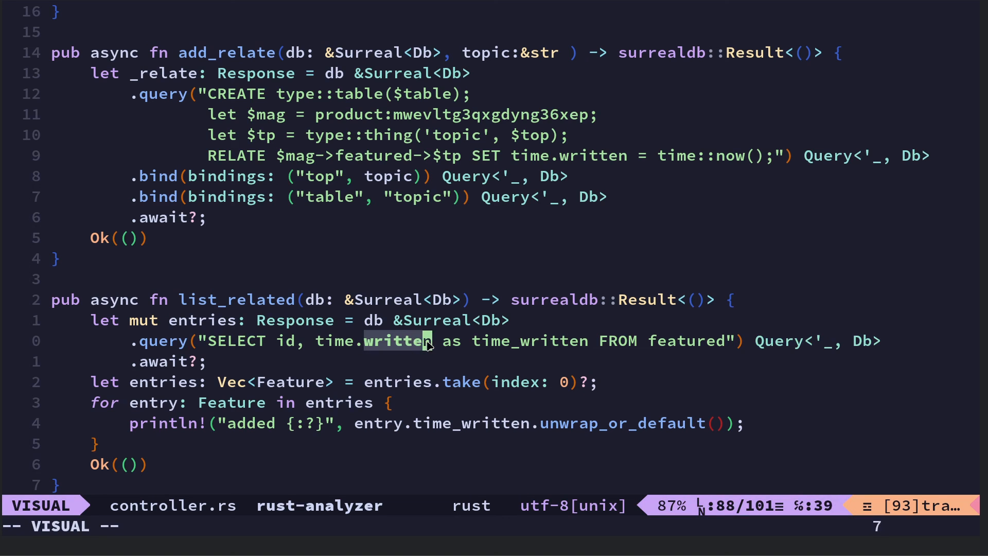
pyautogui.moveTo(398, 344)
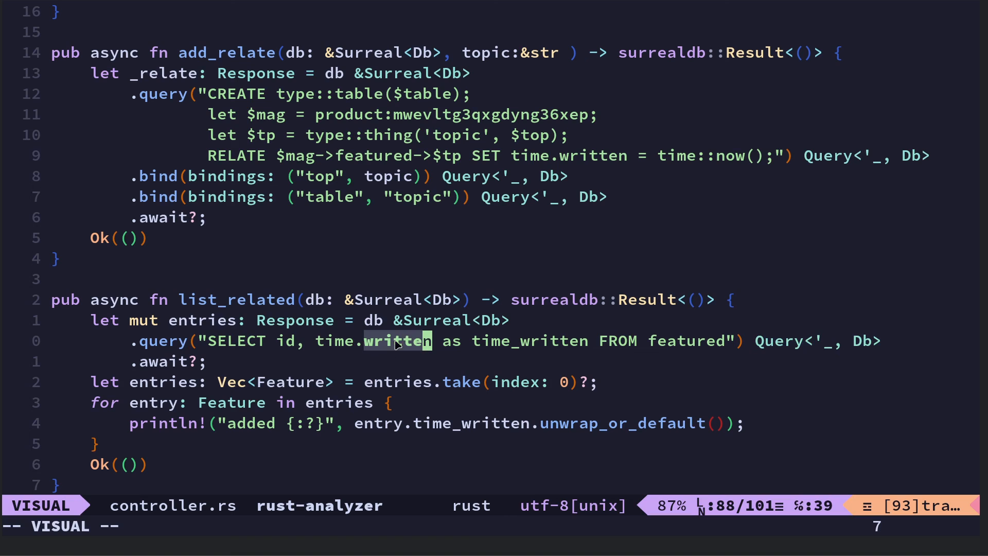
pyautogui.moveTo(404, 348)
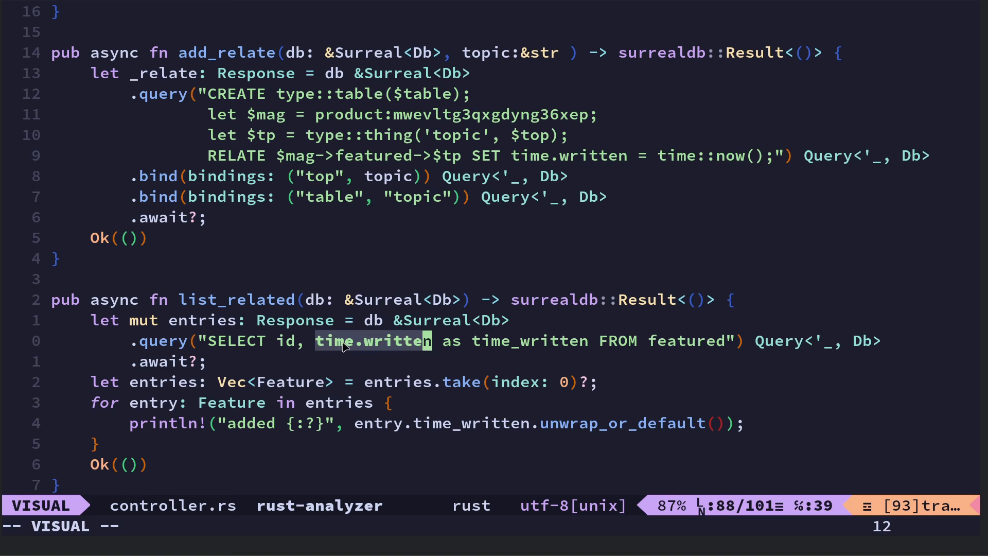
pyautogui.moveTo(481, 344)
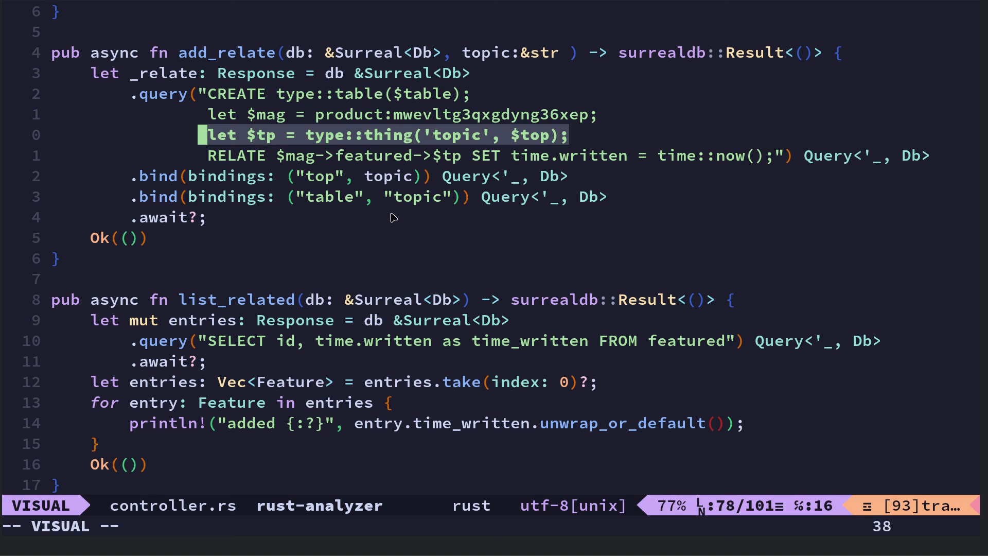
pyautogui.press('Escape')
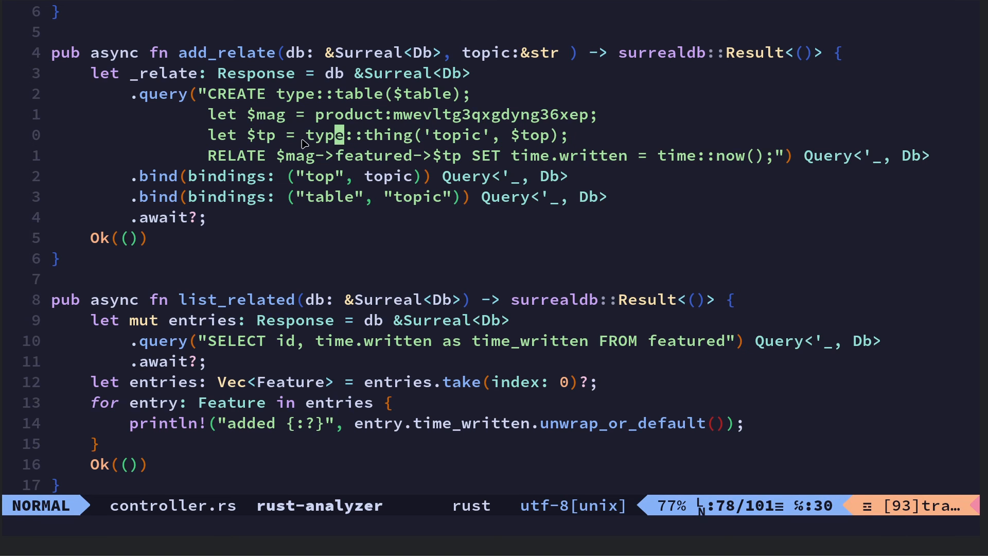
pyautogui.press('v')
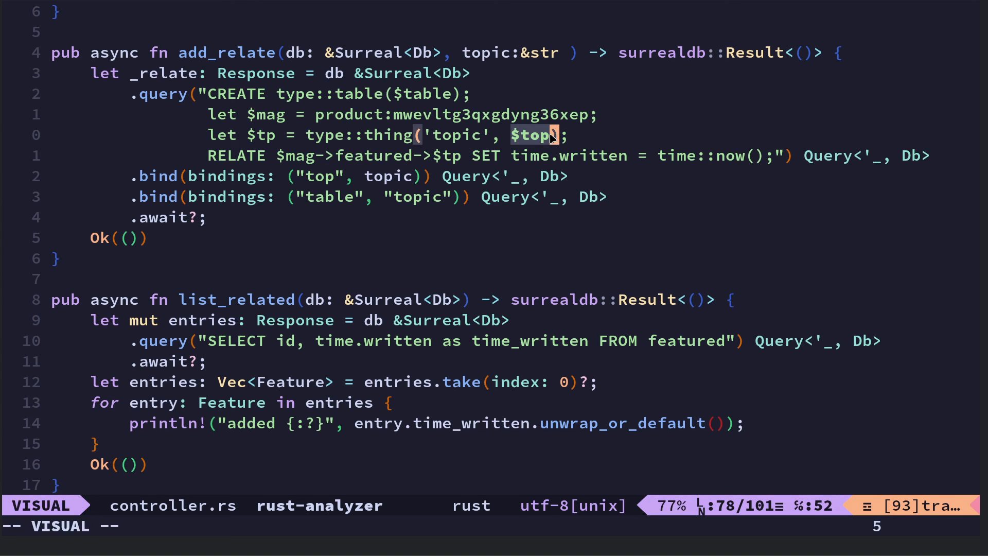
pyautogui.moveTo(482, 246)
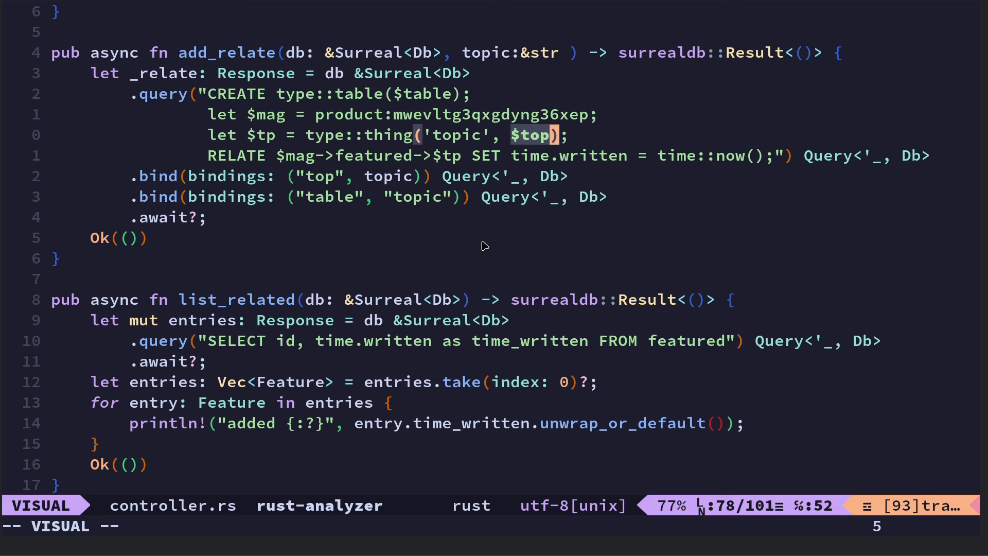